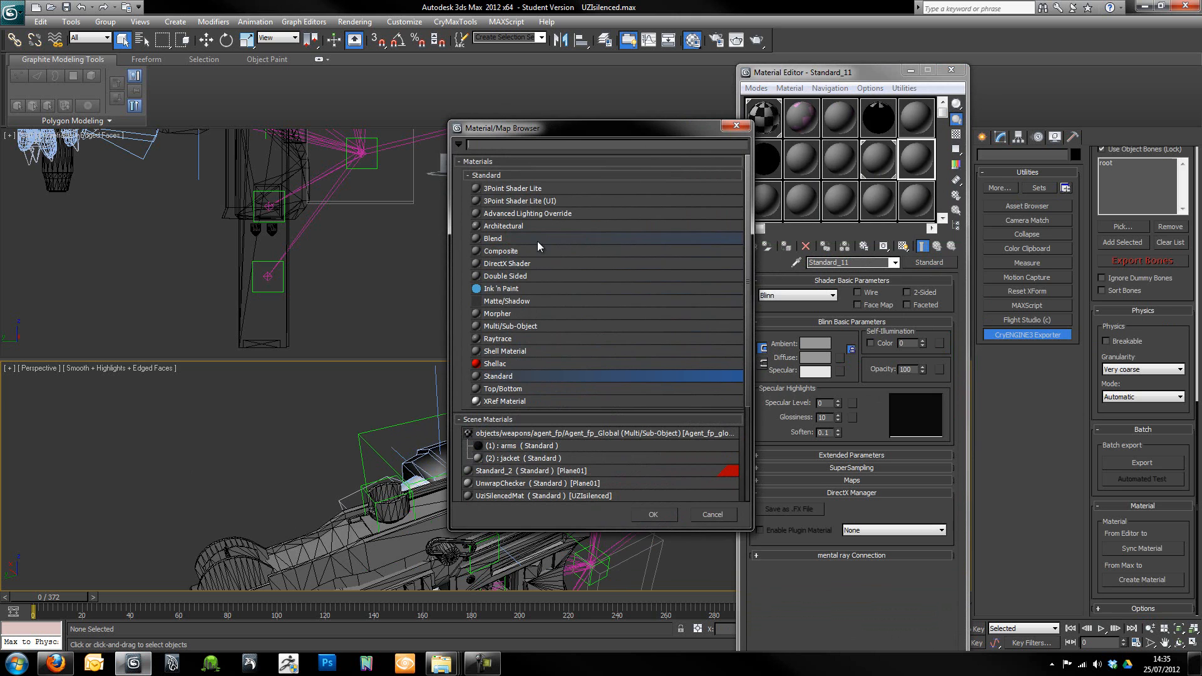
- Replace the material with a Multi/Sub-Object material, discarding the old one, with 2 sub-materials
{"action": "left_click", "coordinate": [654, 513]}
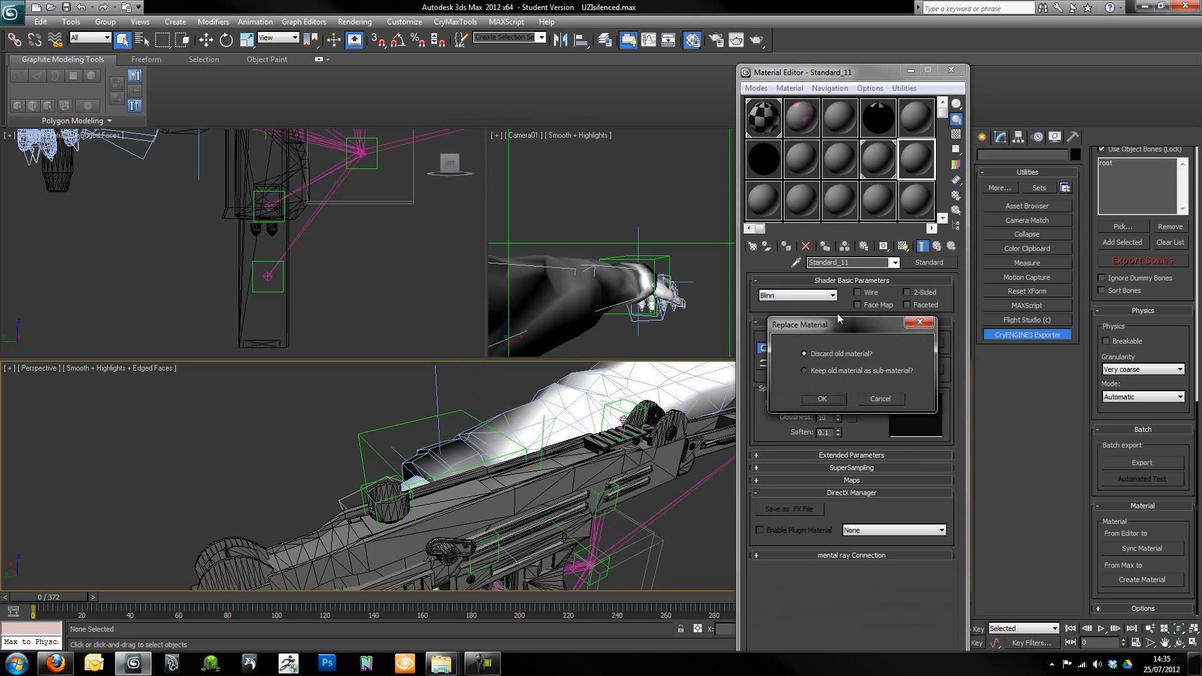
{"action": "left_click", "coordinate": [821, 398]}
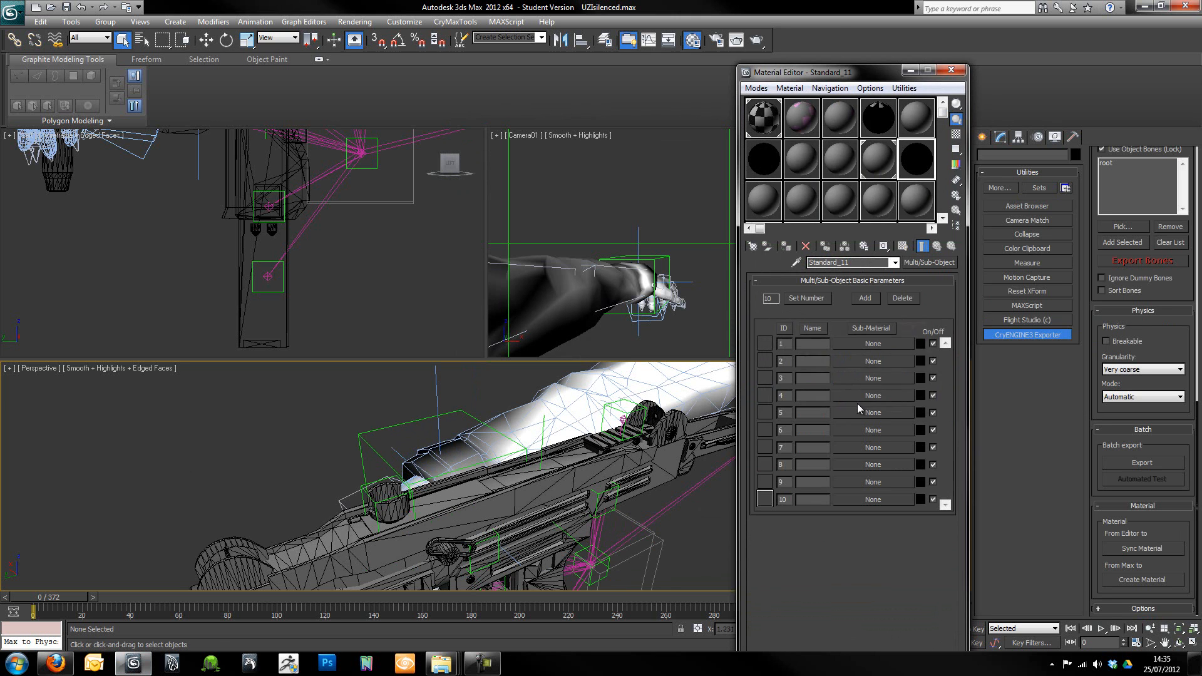
{"action": "left_click", "coordinate": [805, 298]}
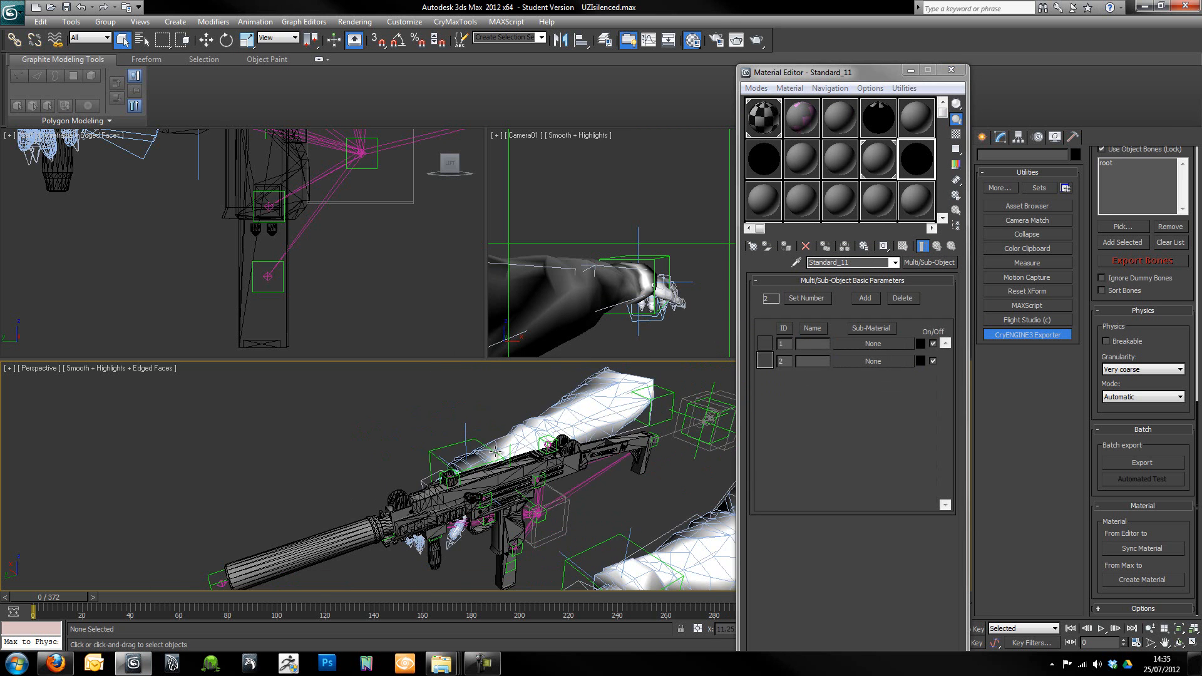
{"action": "mouse_move", "coordinate": [944, 285]}
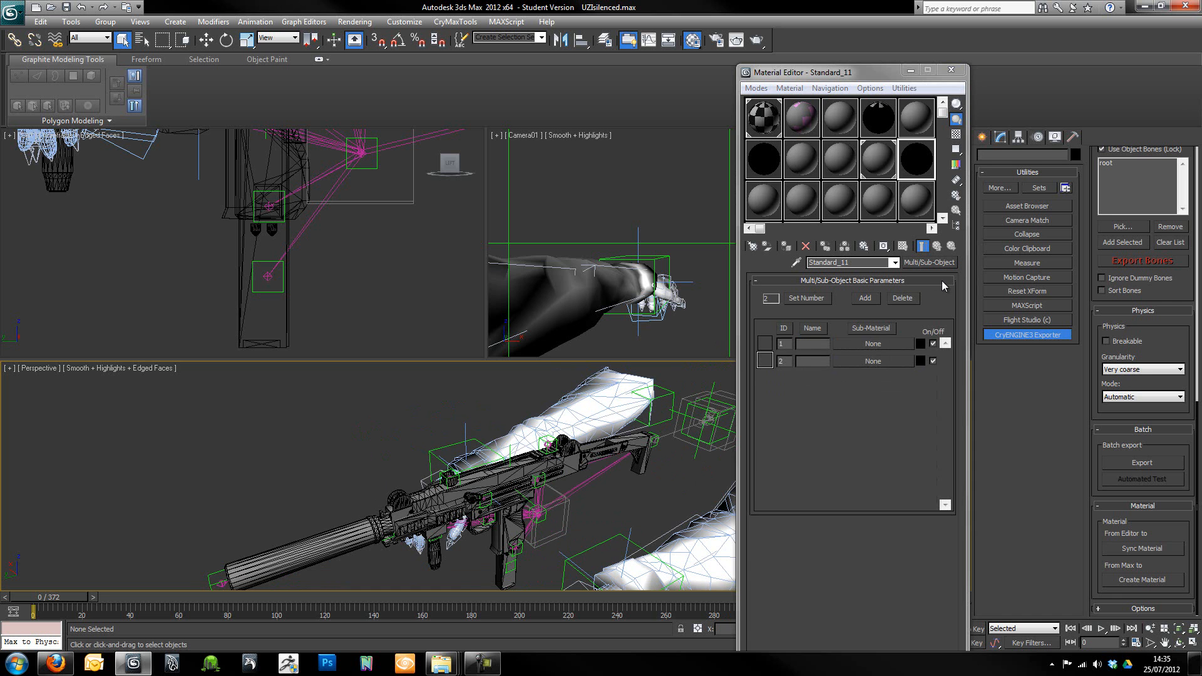
- Put a Standard material in slot 1 and copy it into slot 2 of the multi-material
{"action": "left_click", "coordinate": [849, 261]}
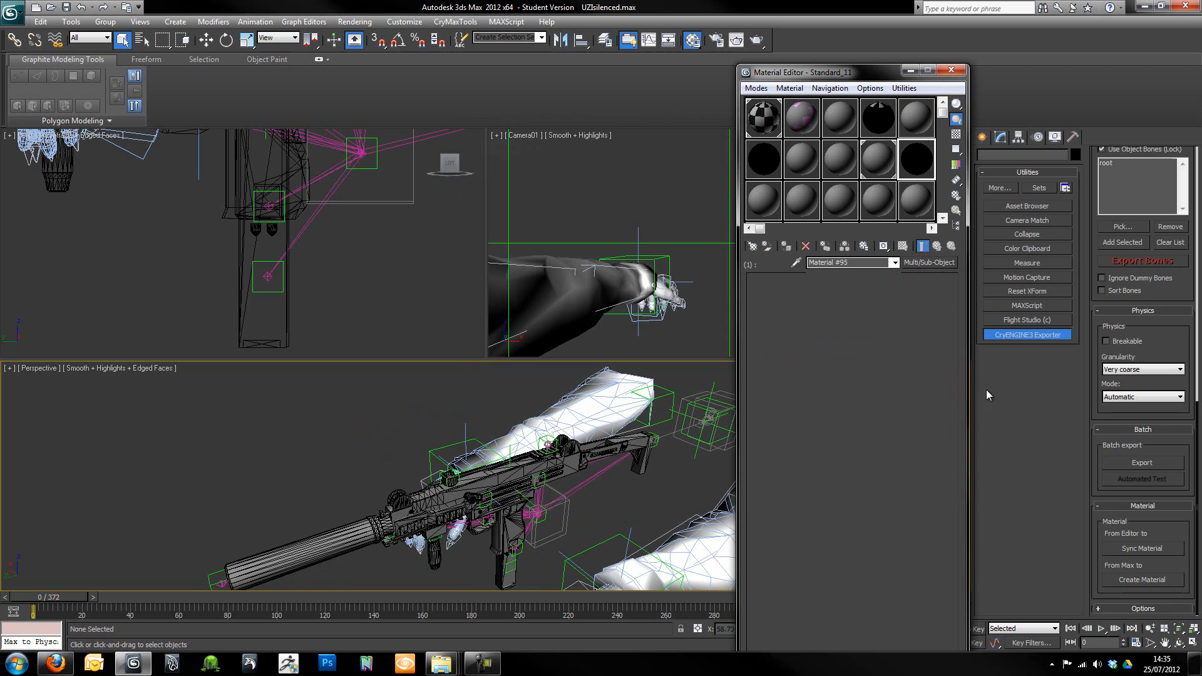
{"action": "left_click", "coordinate": [919, 262]}
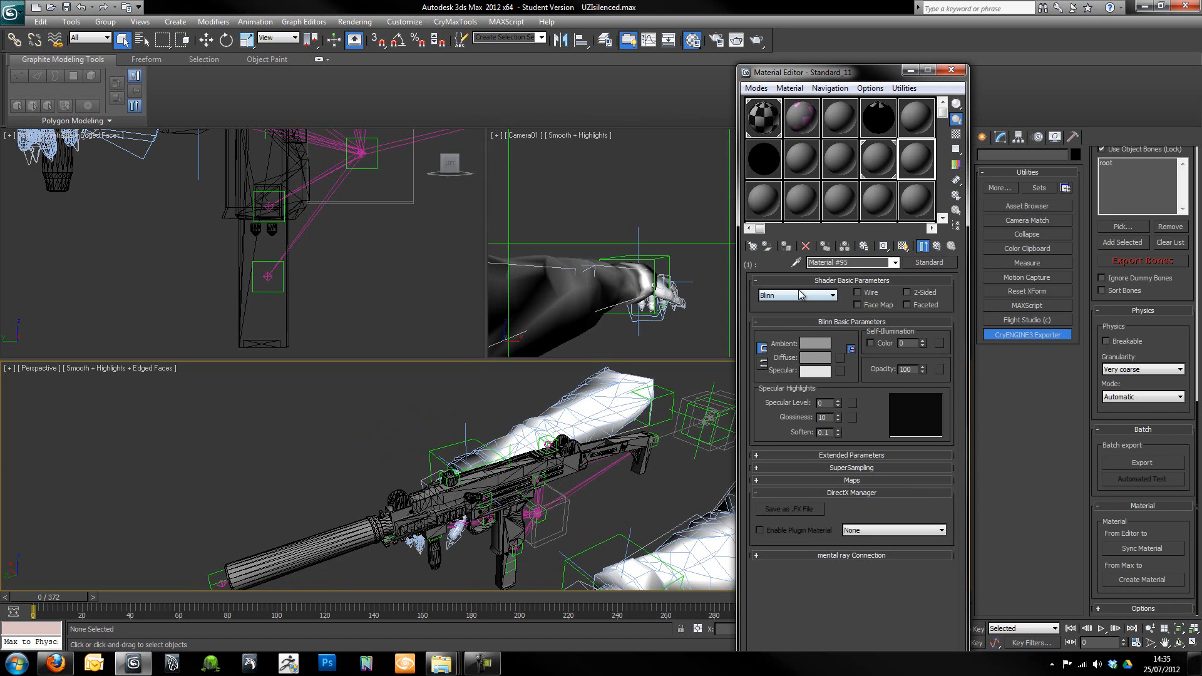
{"action": "left_click", "coordinate": [796, 295]}
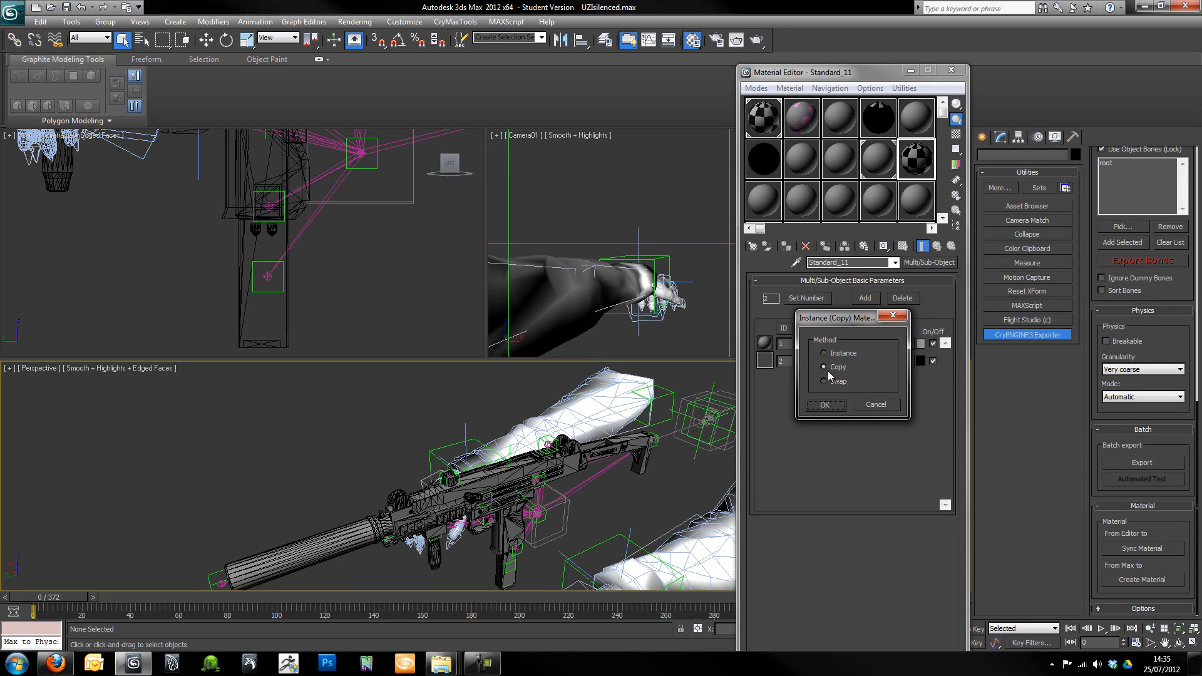
{"action": "left_click", "coordinate": [824, 405]}
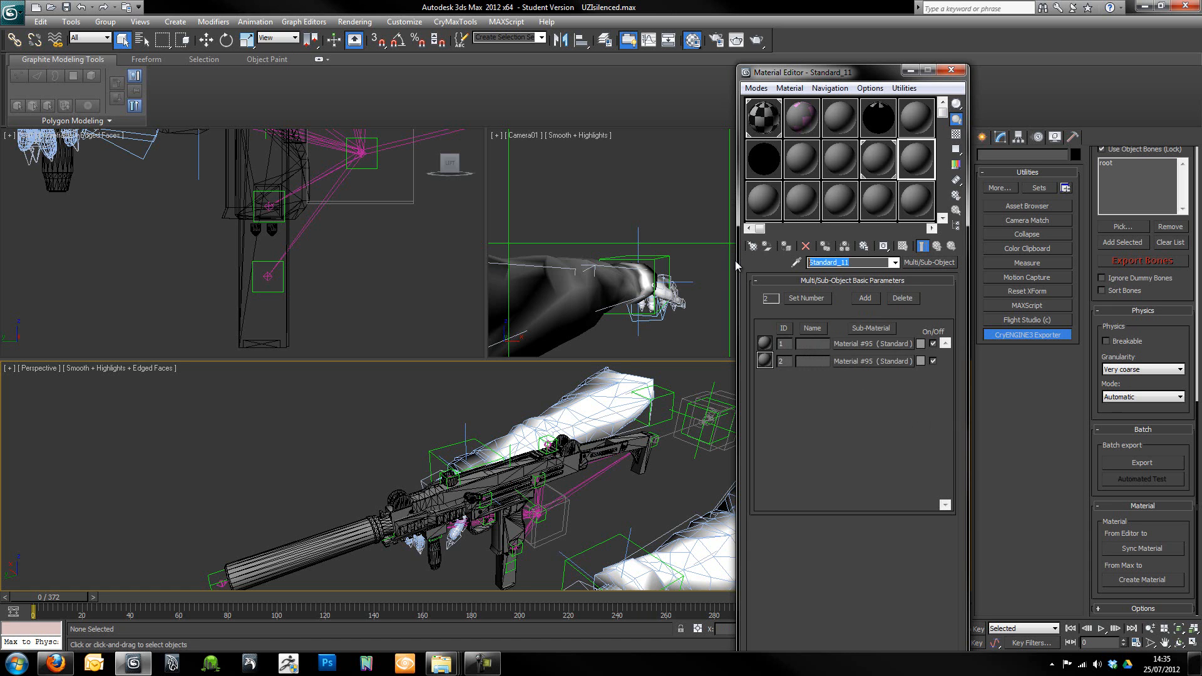
- Name the material UziSilencedMaterial and its sub-materials Body and Accs
{"action": "type", "text": "UziSilencedMaterial"}
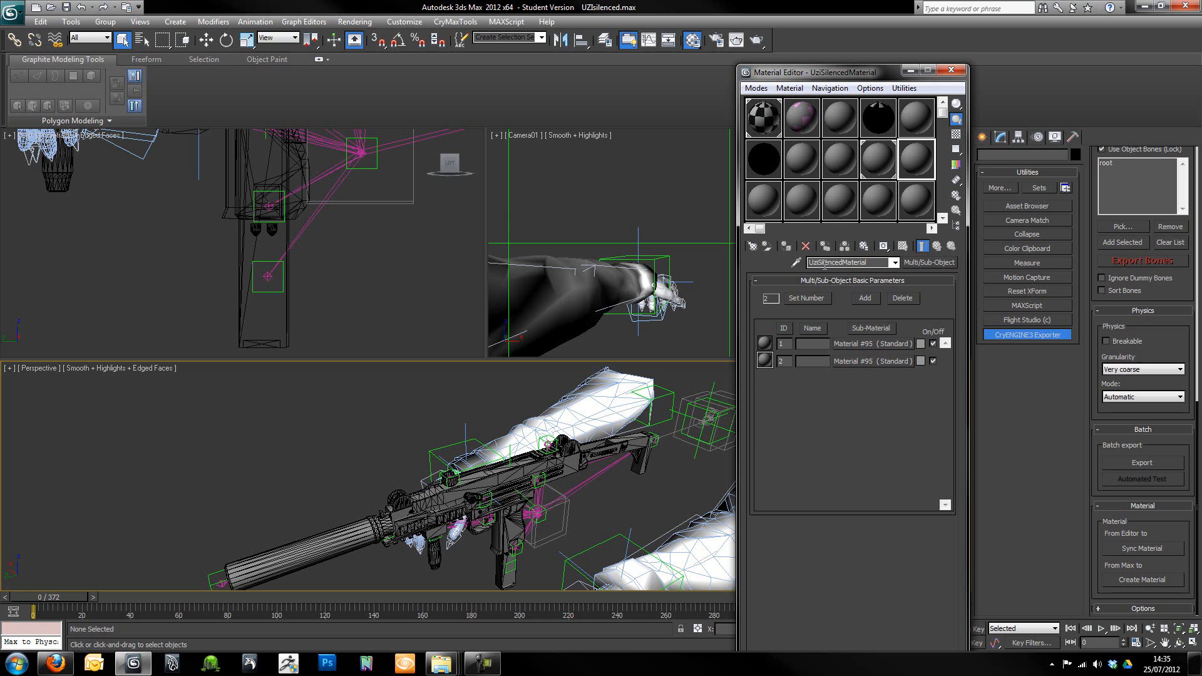
{"action": "mouse_move", "coordinate": [900, 320]}
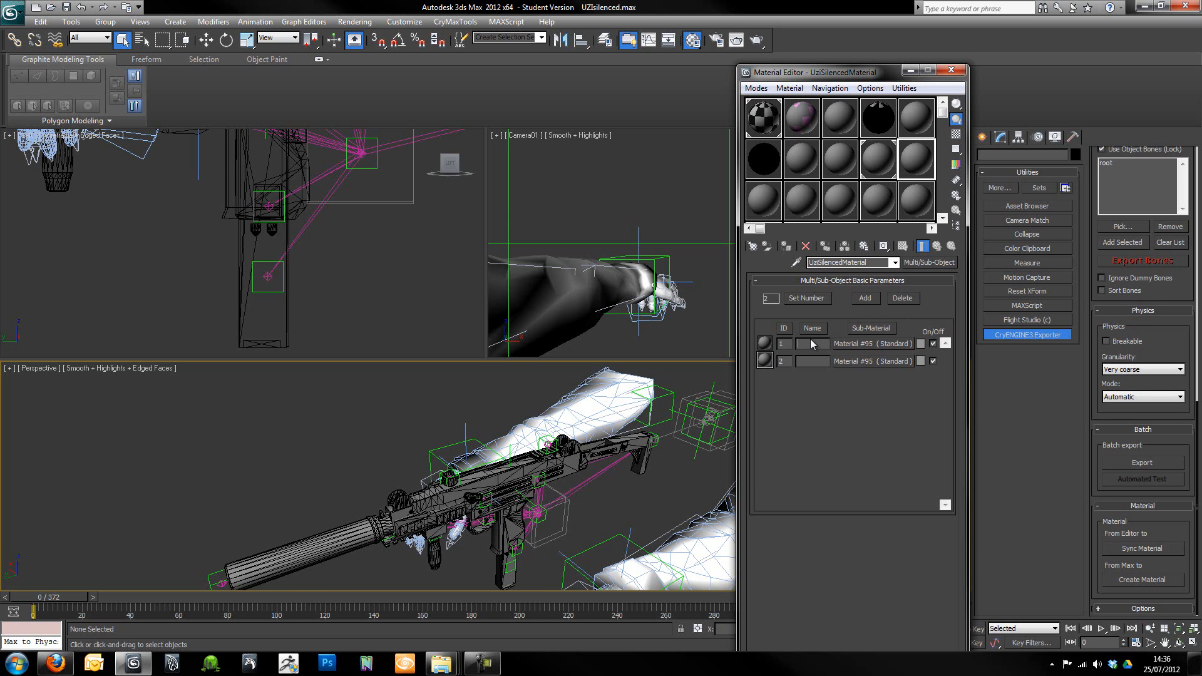
{"action": "type", "text": "Body"}
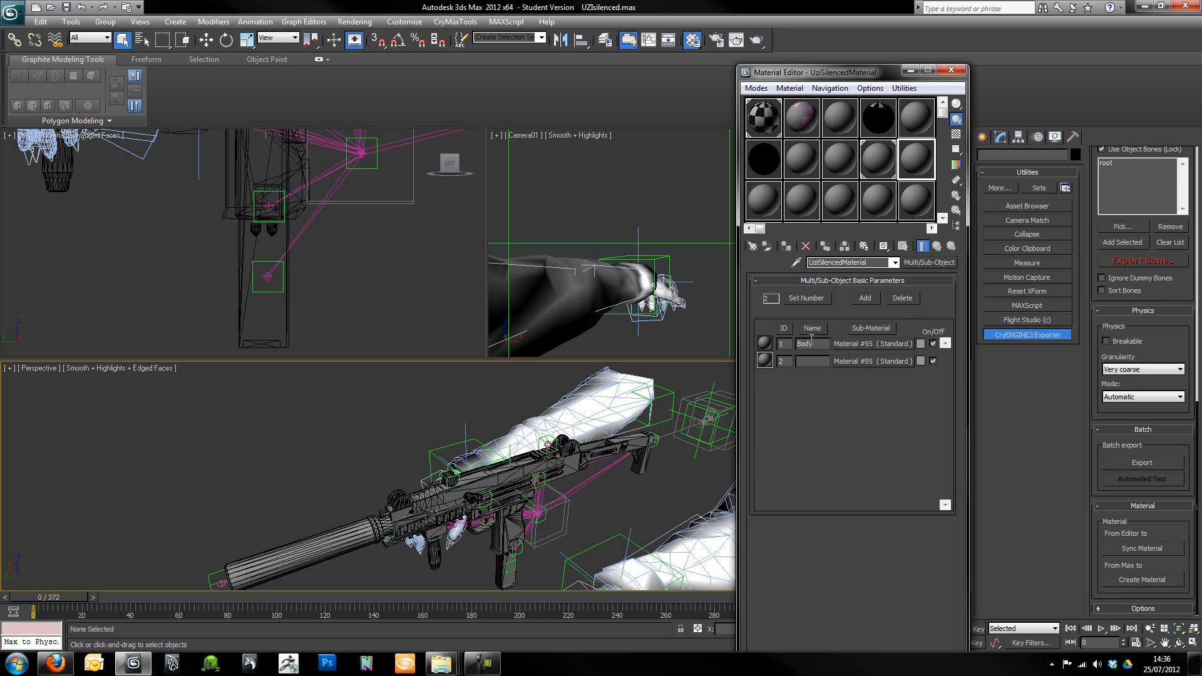
{"action": "type", "text": "Accel"}
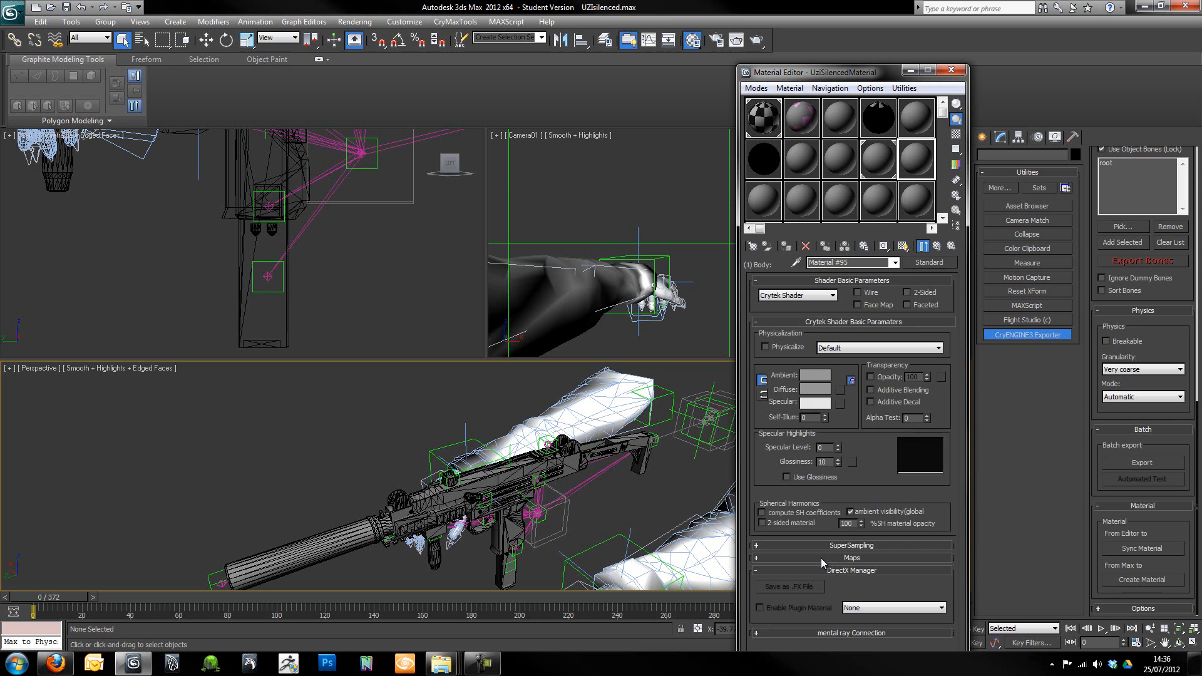
{"action": "mouse_move", "coordinate": [904, 246]}
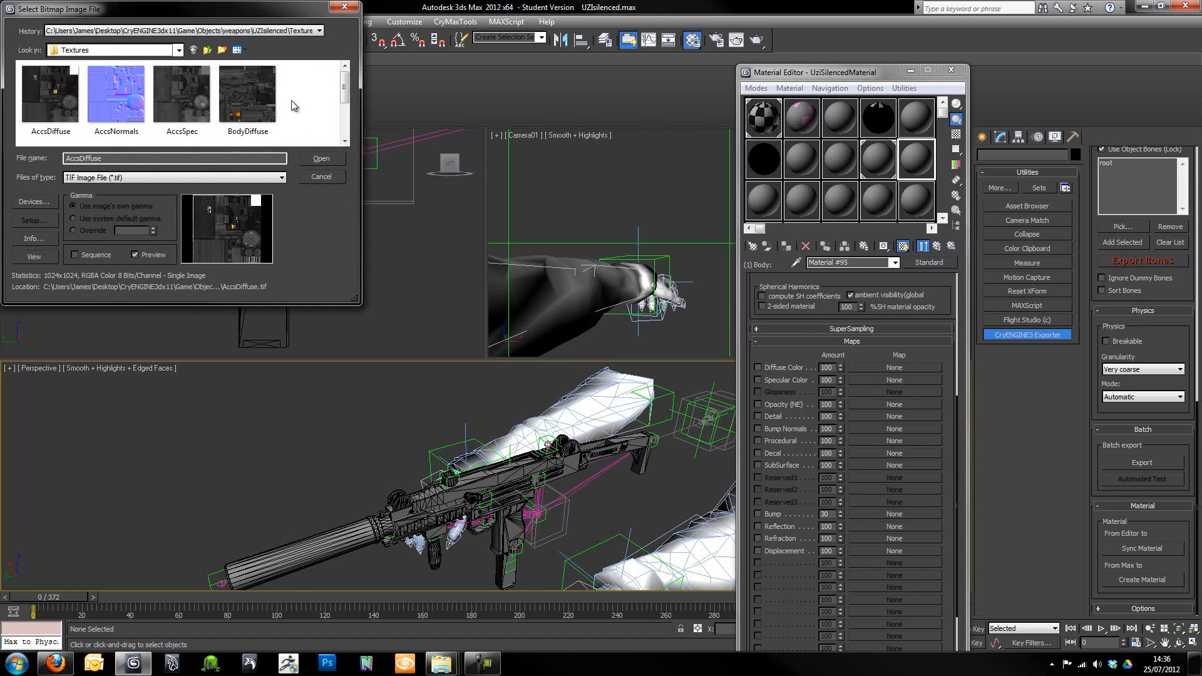
- Assign BodyNormals.tif as the Body sub-material's bump map and show it in the viewport
{"action": "left_click", "coordinate": [115, 92]}
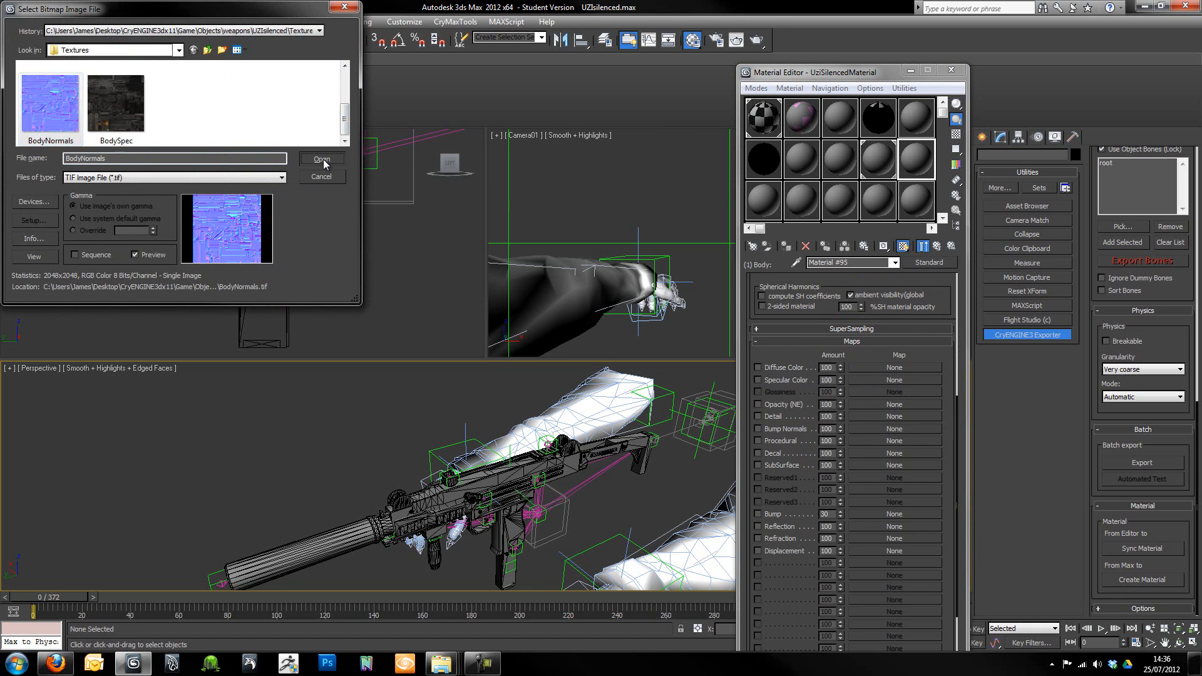
{"action": "left_click", "coordinate": [321, 159]}
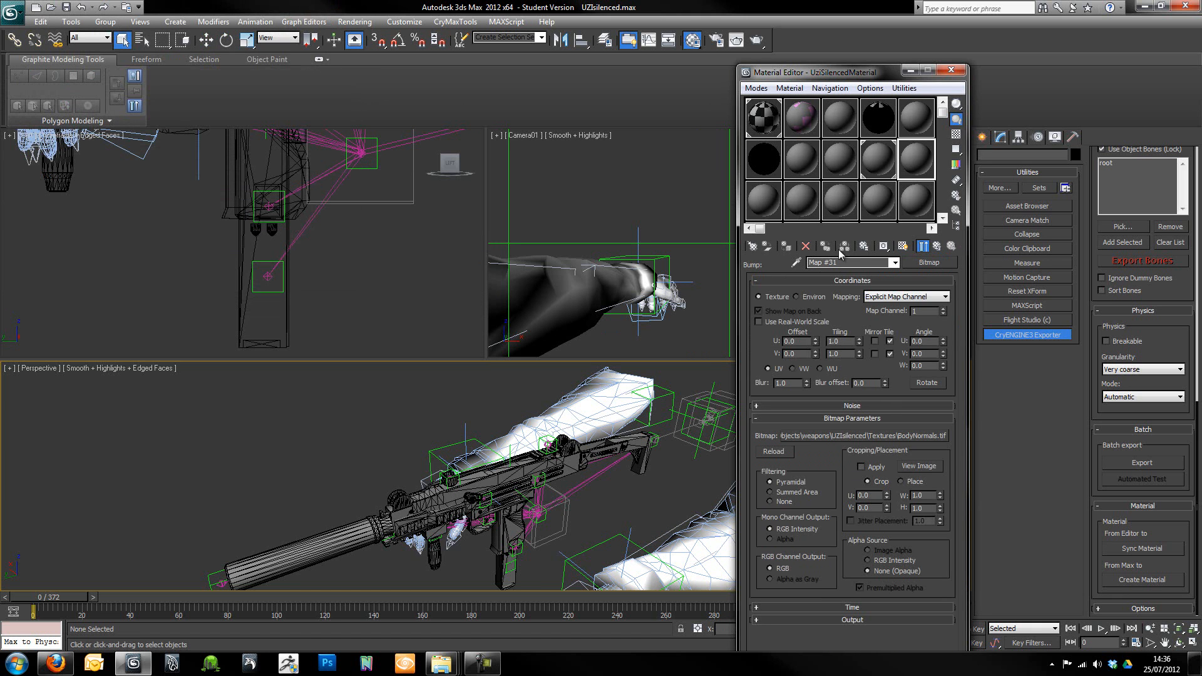
{"action": "mouse_move", "coordinate": [903, 245]}
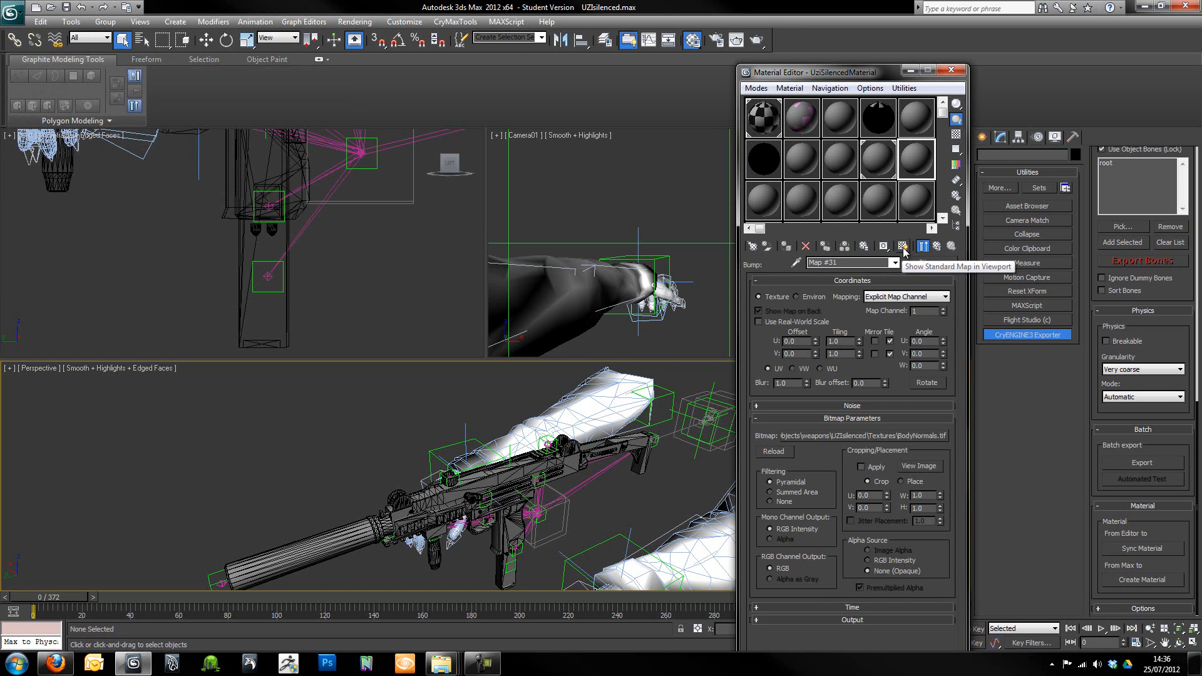
{"action": "left_click", "coordinate": [903, 245]}
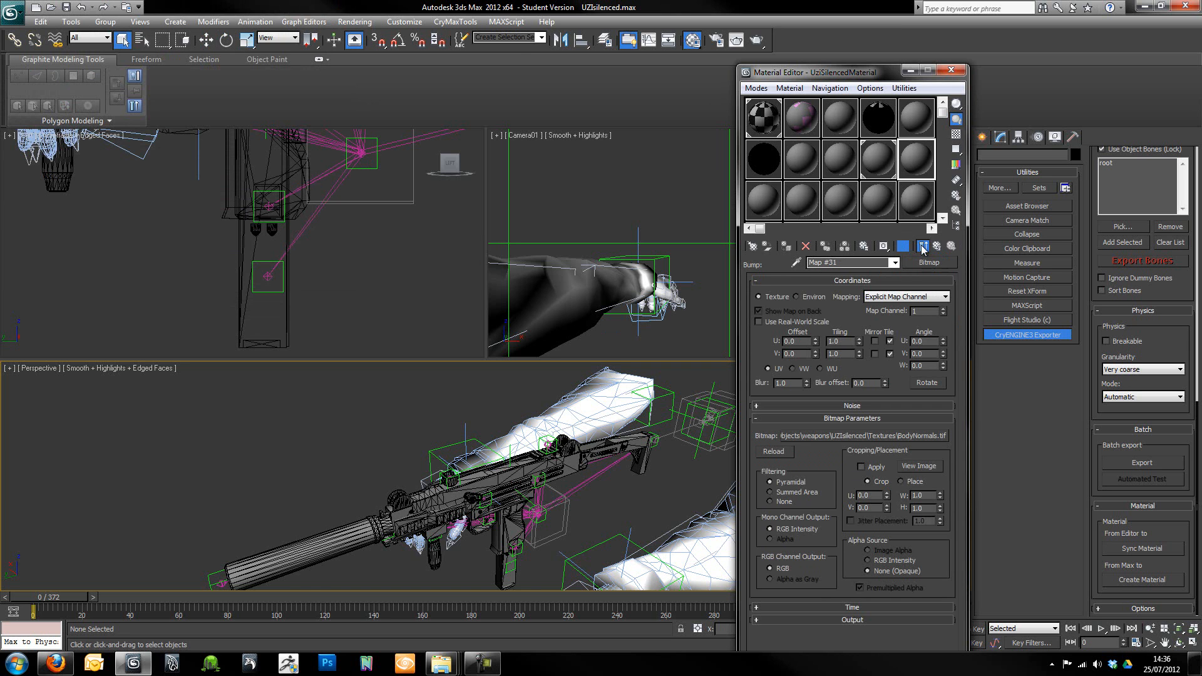
{"action": "left_click", "coordinate": [903, 247]}
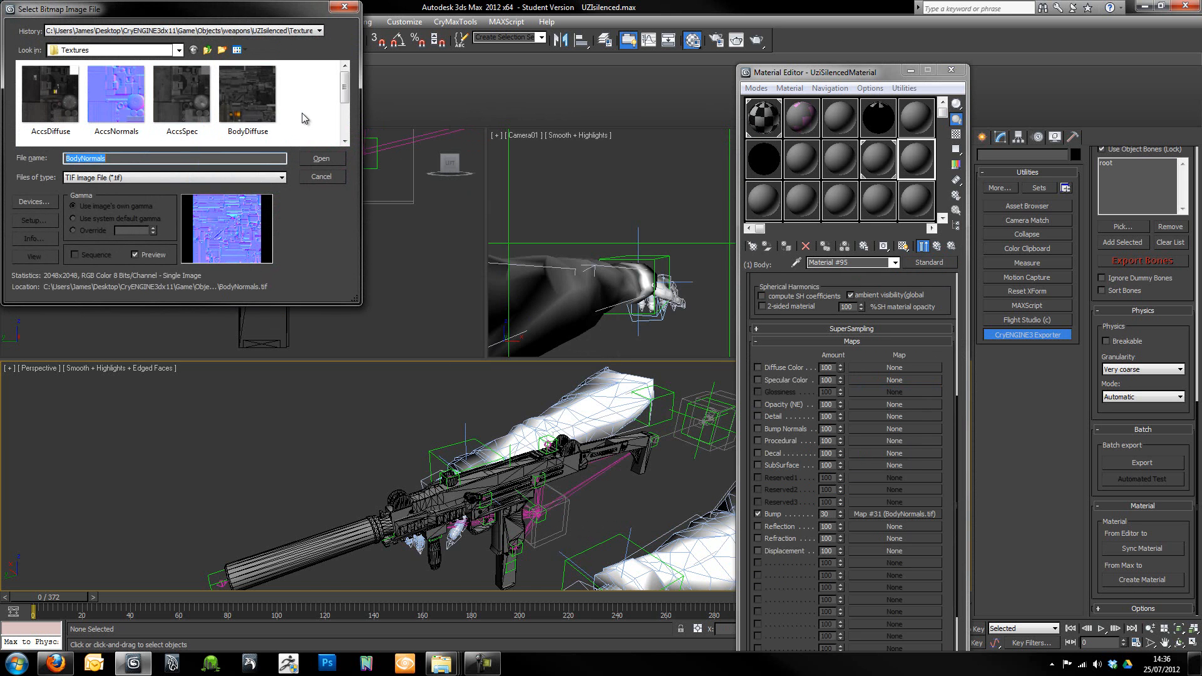
- Assign BodySpec.tif as specular colour and BodyDiffuse as the Body diffuse colour
{"action": "left_click", "coordinate": [321, 159]}
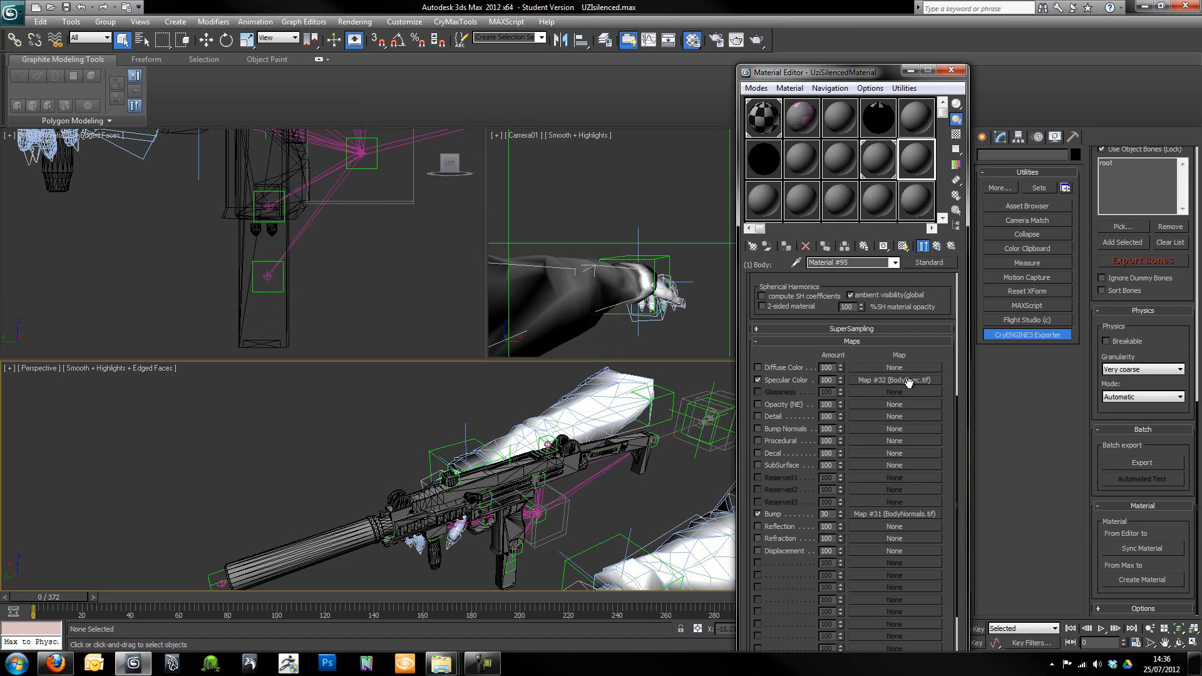
{"action": "left_click", "coordinate": [894, 379]}
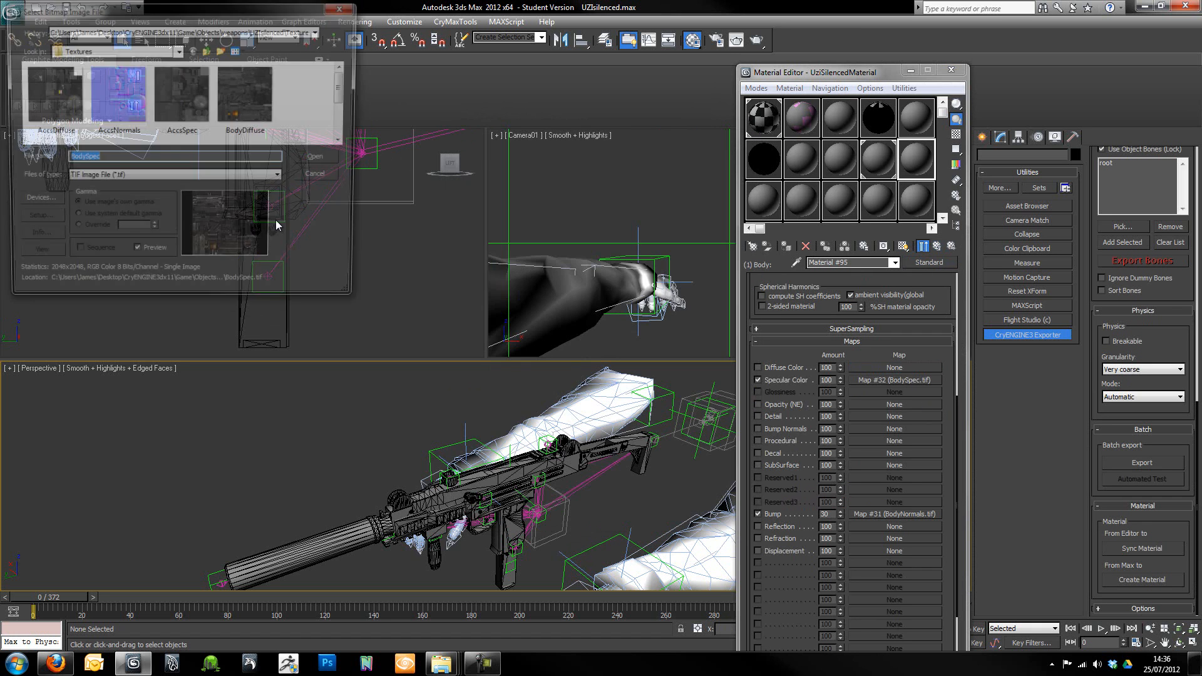
{"action": "left_click", "coordinate": [247, 91]}
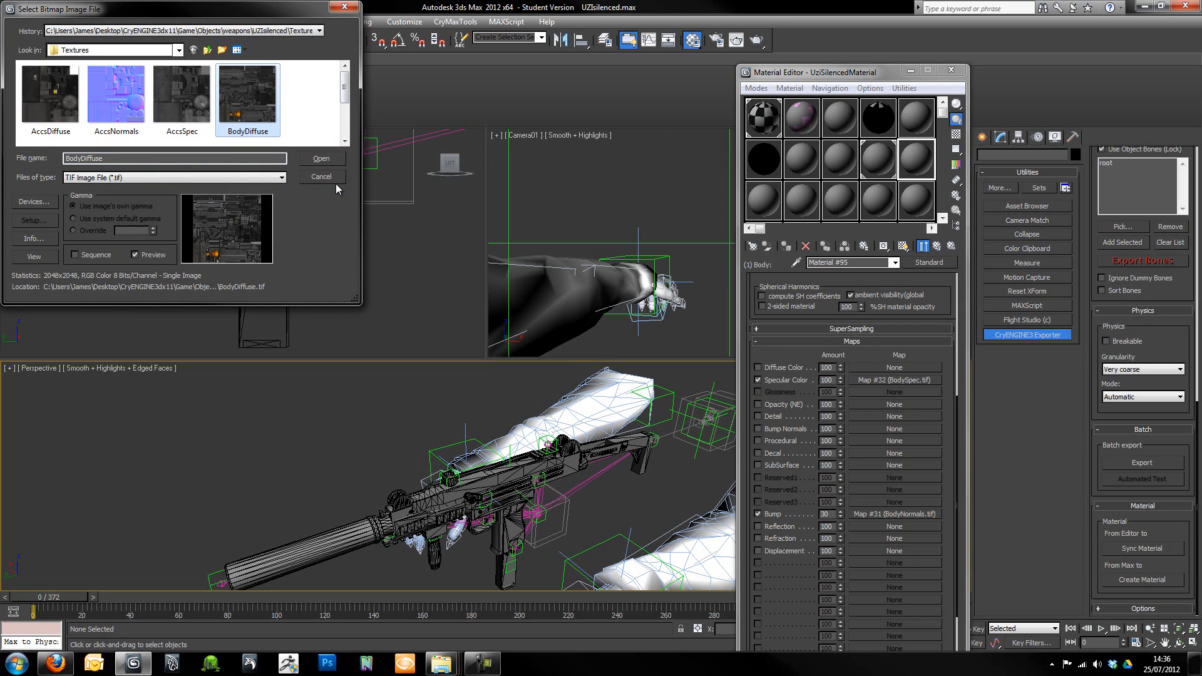
{"action": "left_click", "coordinate": [320, 159]}
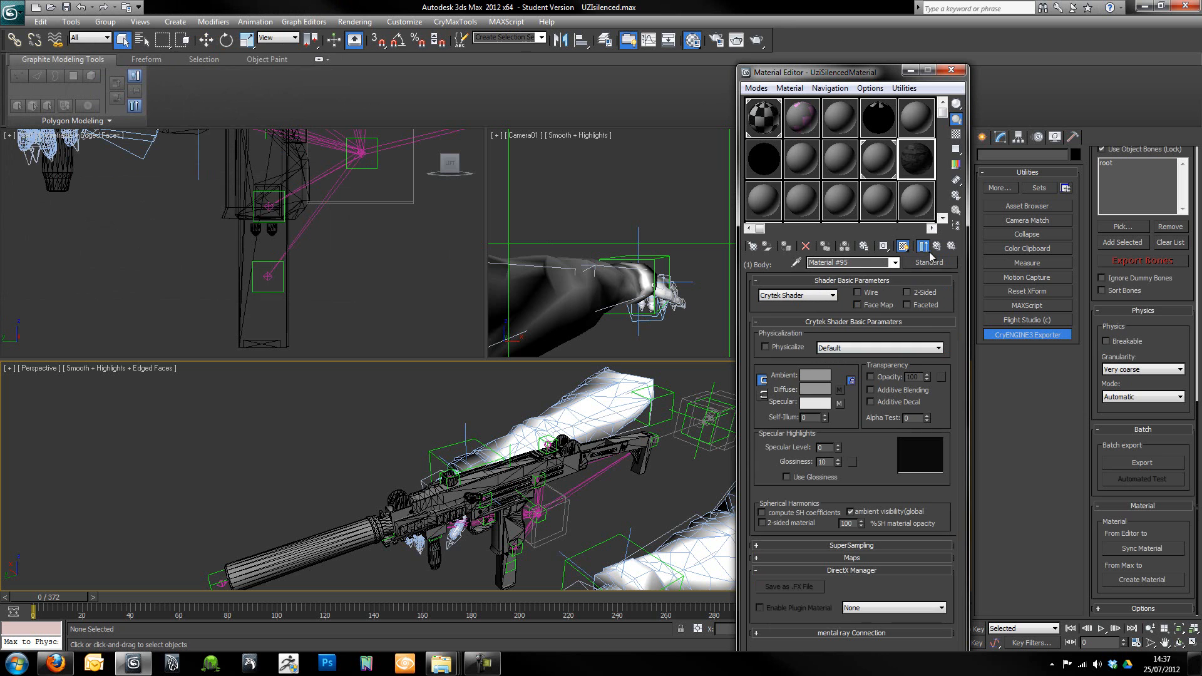
- Switch to the Accs sub-material and assign AccsNormals.tif as its bump map
{"action": "left_click", "coordinate": [928, 262]}
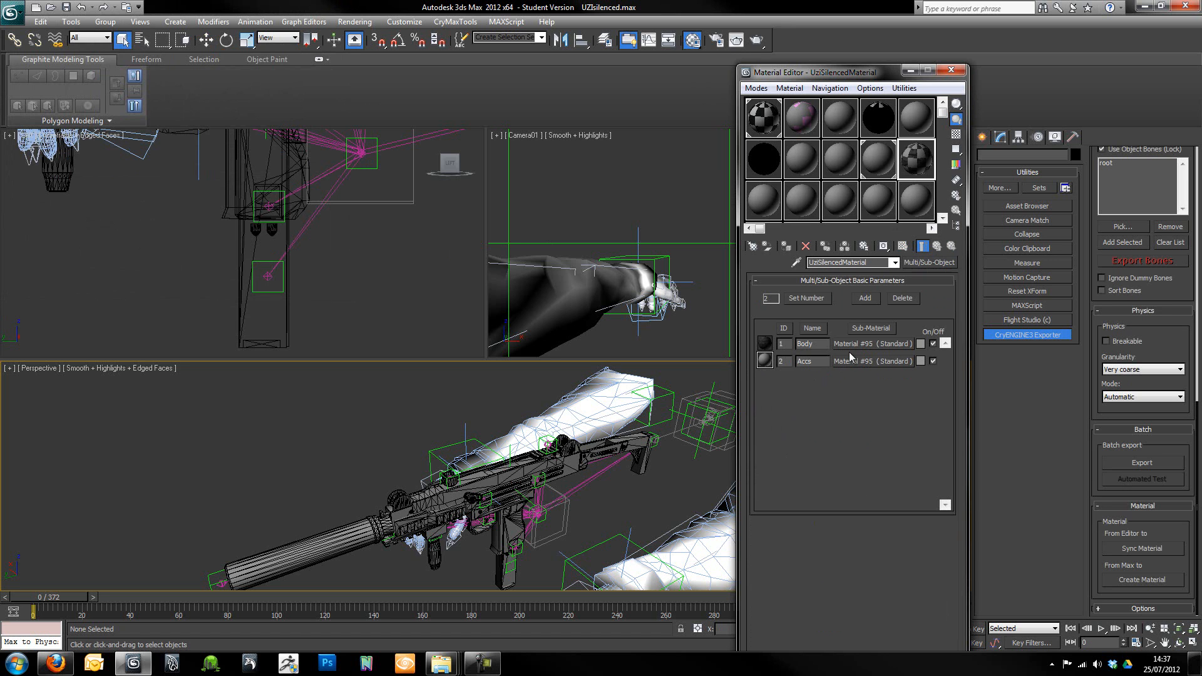
{"action": "left_click", "coordinate": [841, 361]}
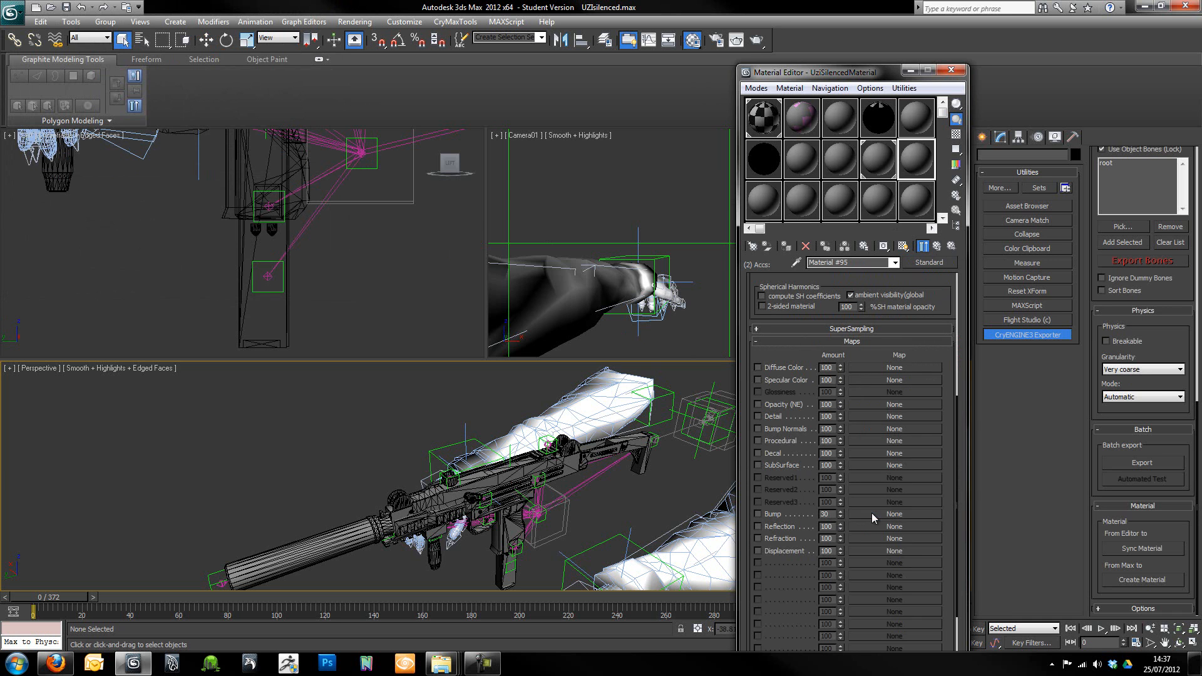
{"action": "left_click", "coordinate": [893, 514]}
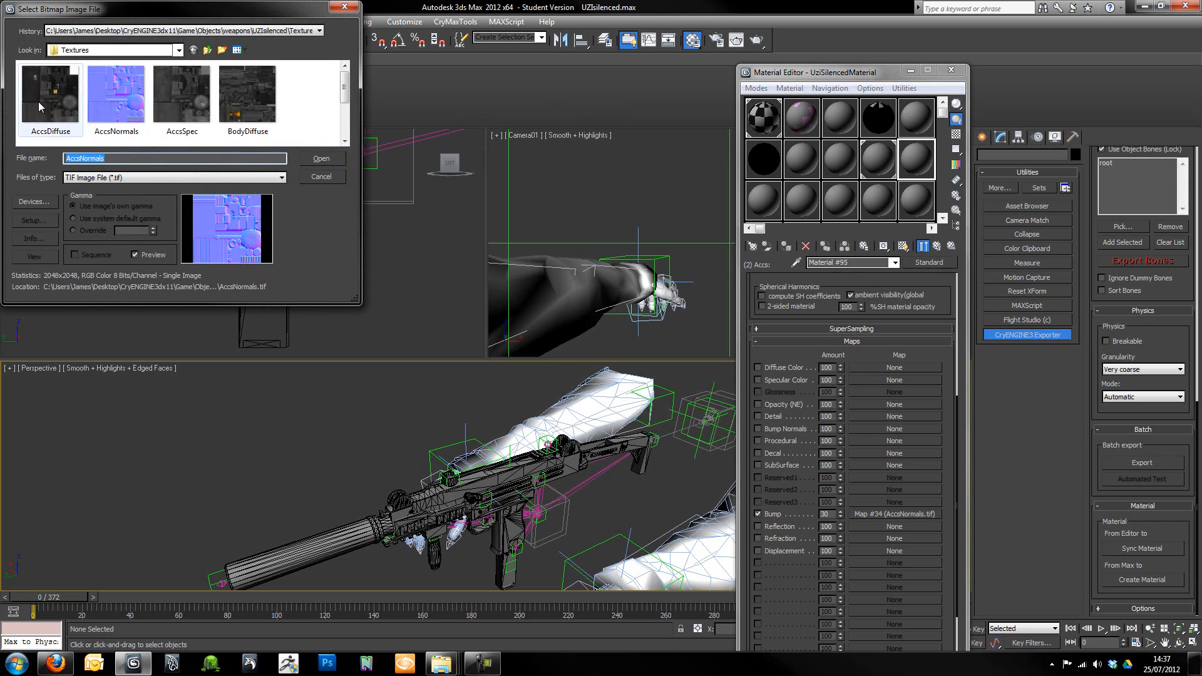
- Assign AccsSpec.tif as specular colour and AccsDiffuse.tif as diffuse colour for Accs
{"action": "left_click", "coordinate": [181, 94]}
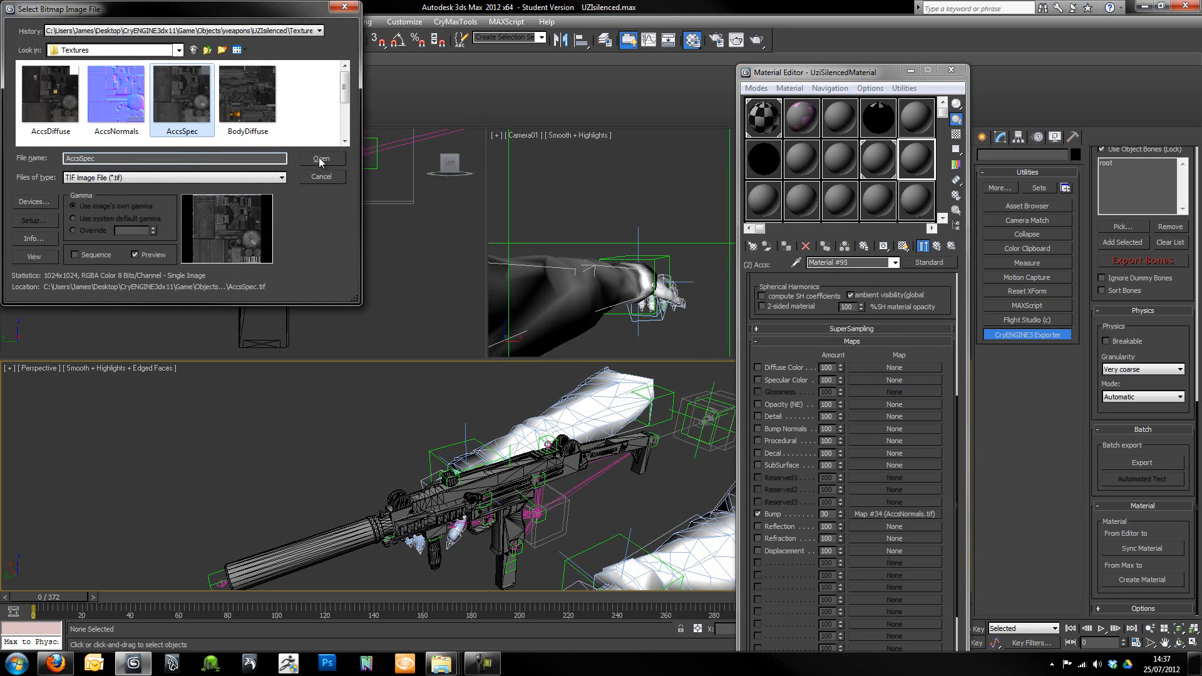
{"action": "left_click", "coordinate": [321, 159]}
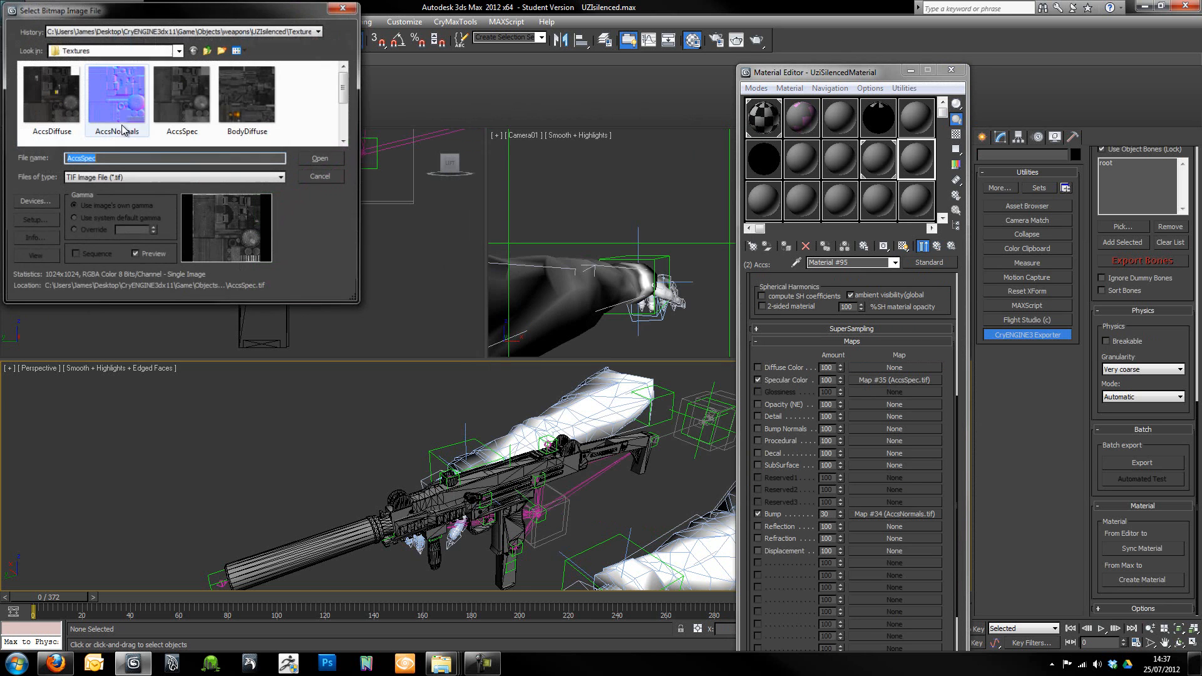
{"action": "left_click", "coordinate": [50, 94]}
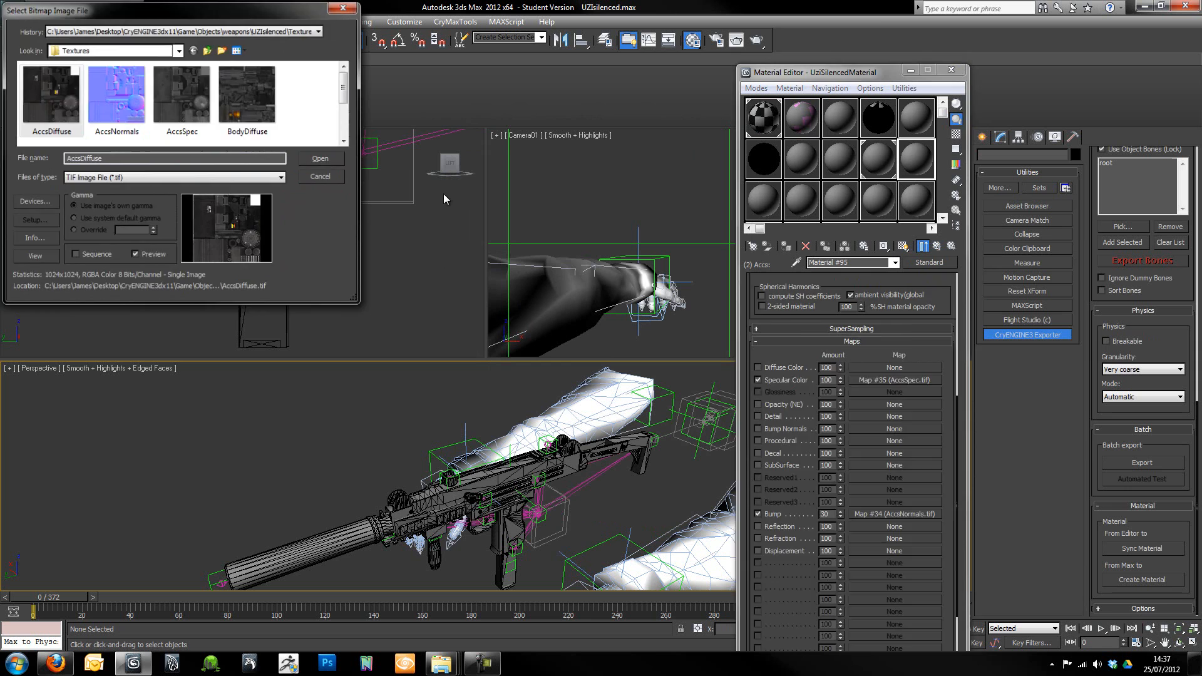
{"action": "left_click", "coordinate": [320, 159]}
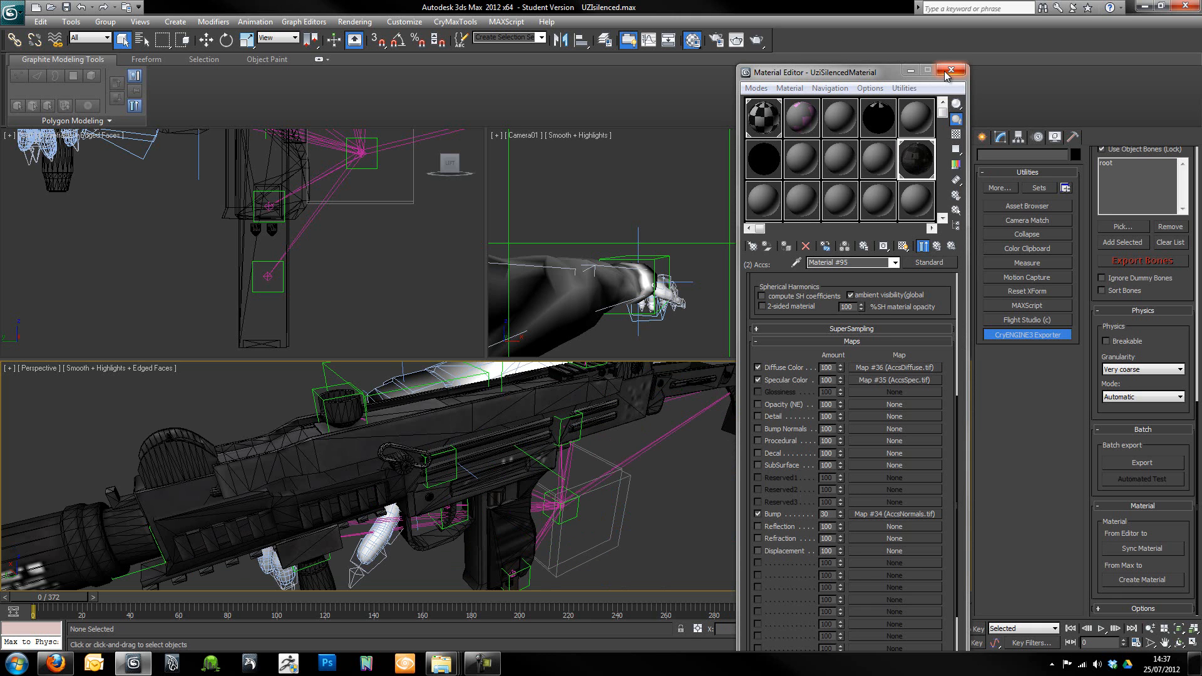
{"action": "left_click_drag", "start_coordinate": [842, 73], "coordinate": [678, 85]}
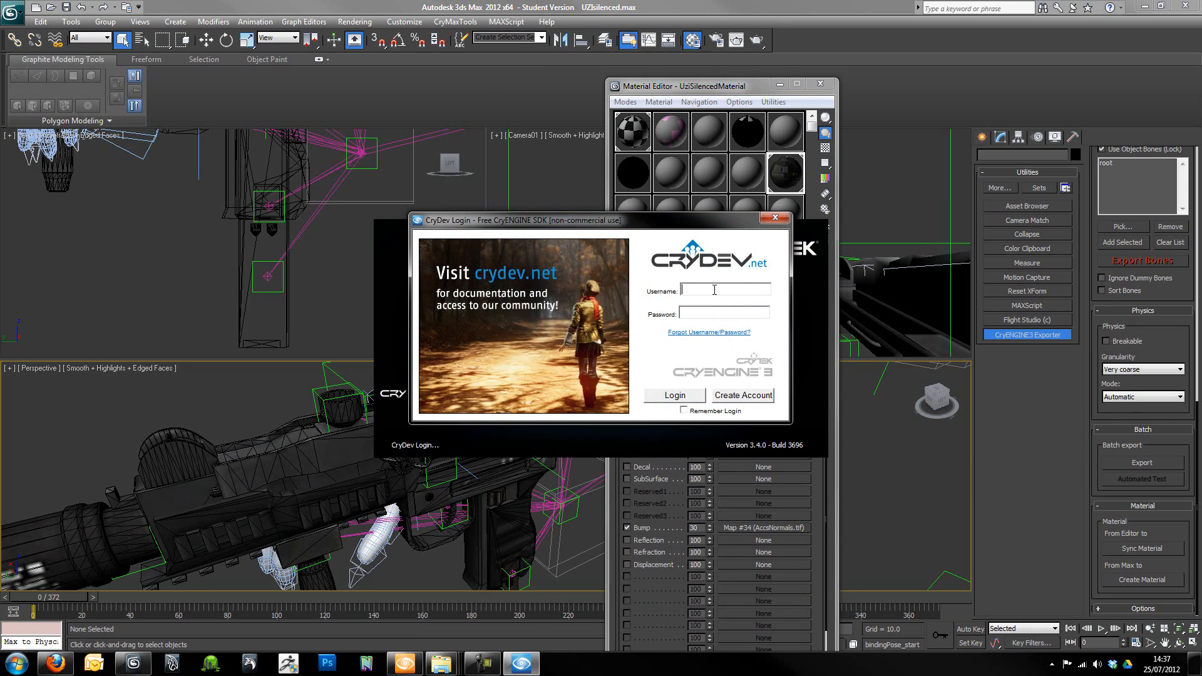
- Enter the CryDev login credentials and return to the 3ds Max Material Editor
{"action": "type", "text": "theo"}
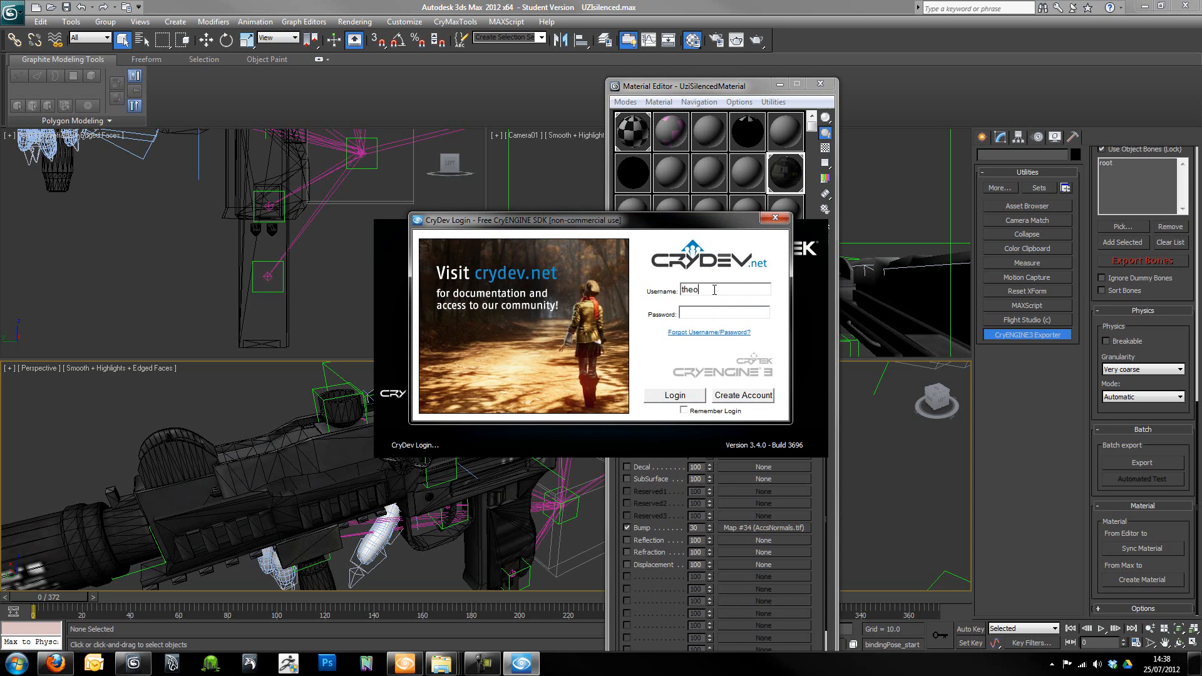
{"action": "type", "text": "nebutcher"}
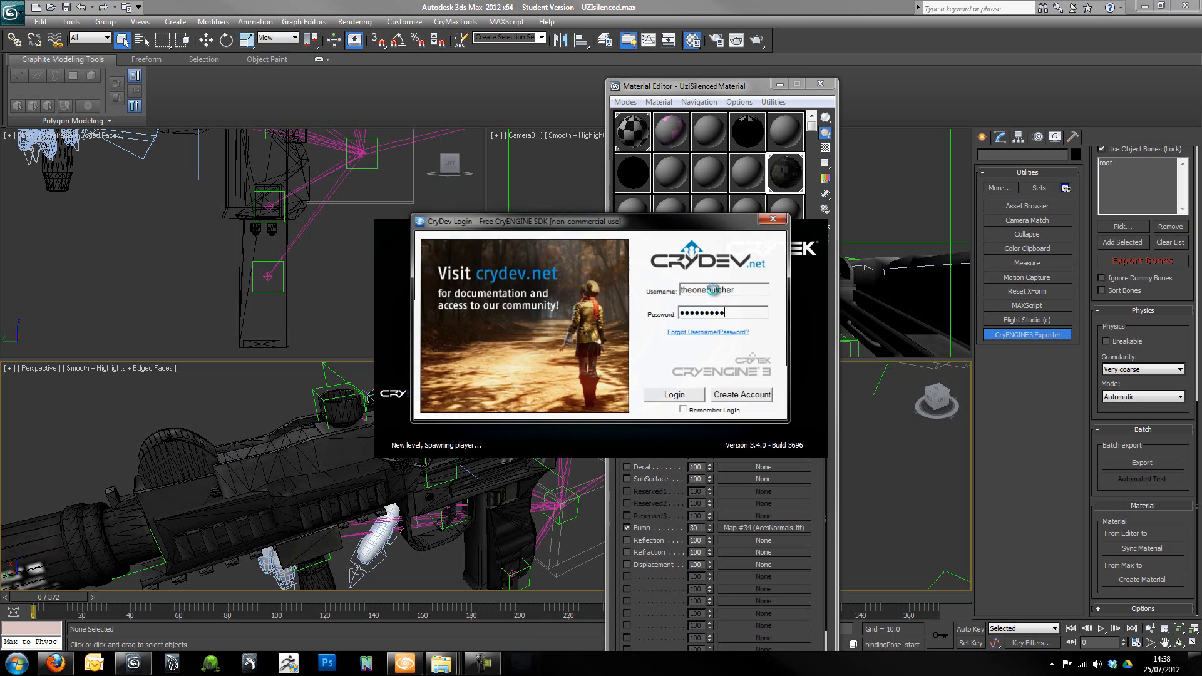
{"action": "left_click", "coordinate": [673, 395]}
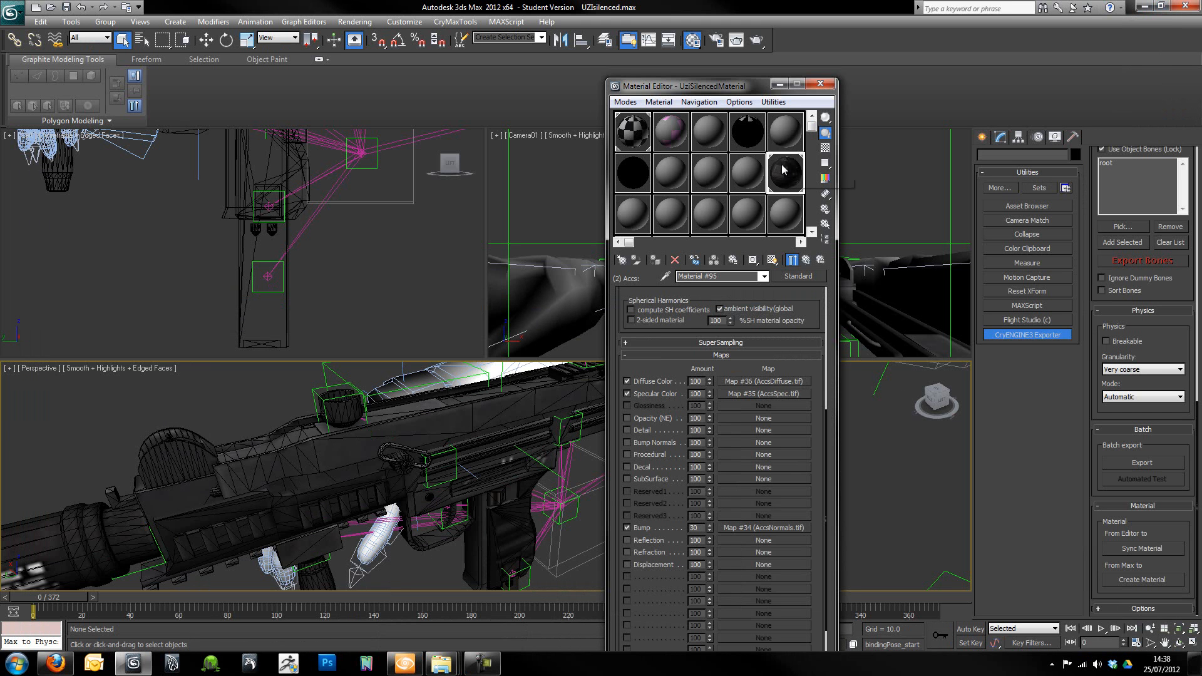
{"action": "left_click", "coordinate": [783, 173]}
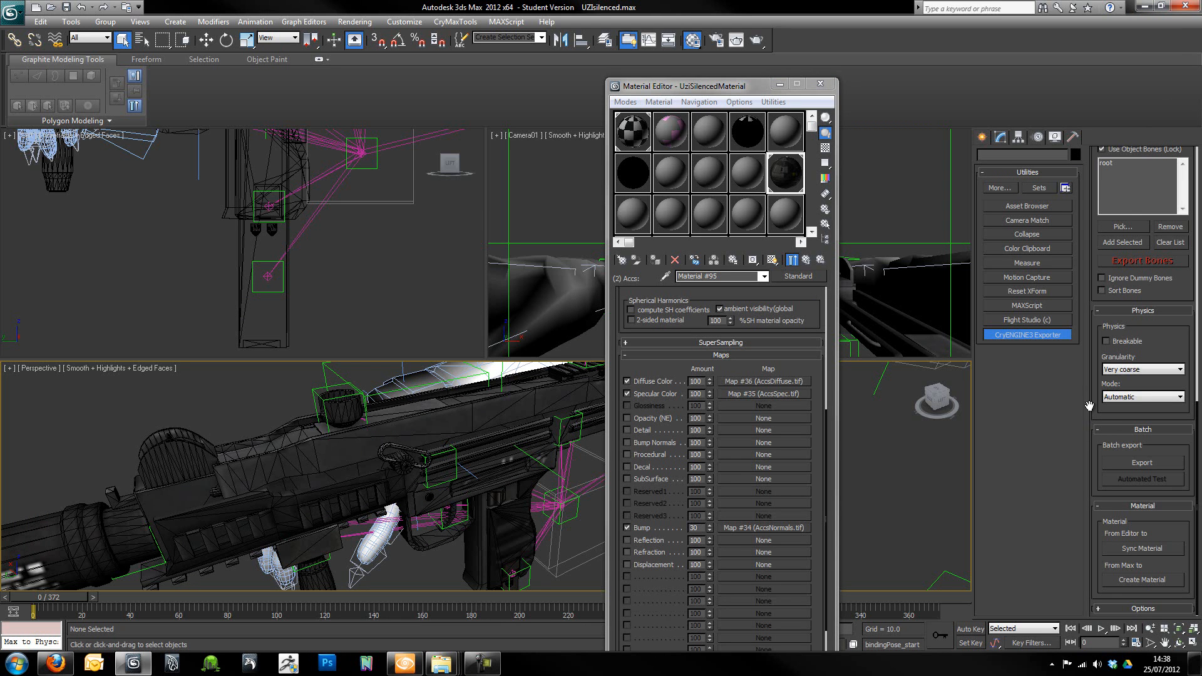
{"action": "mouse_move", "coordinate": [1130, 563]}
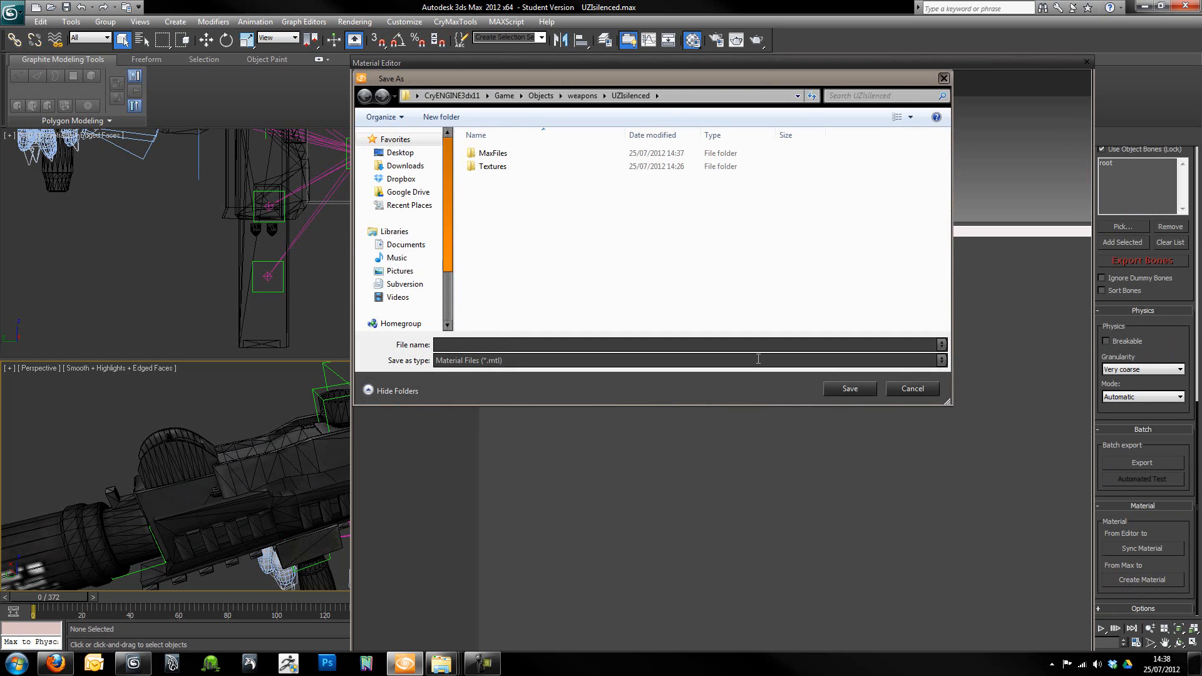
{"action": "mouse_move", "coordinate": [540, 95]}
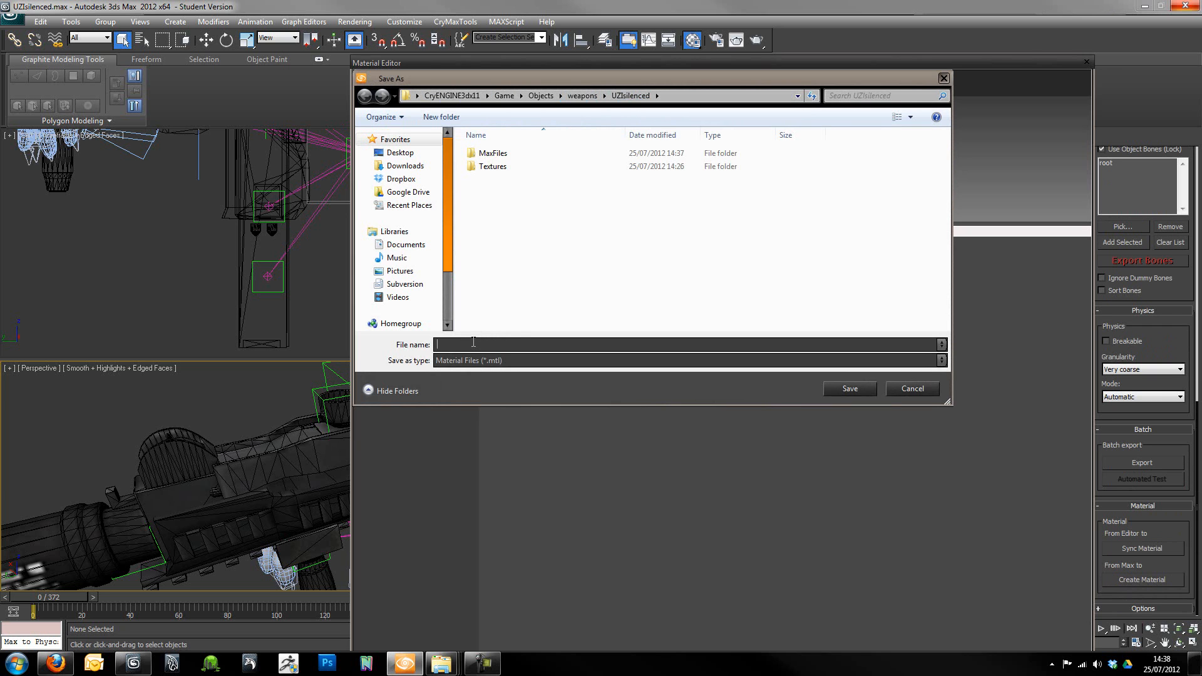
{"action": "type", "text": "UziSilenced"}
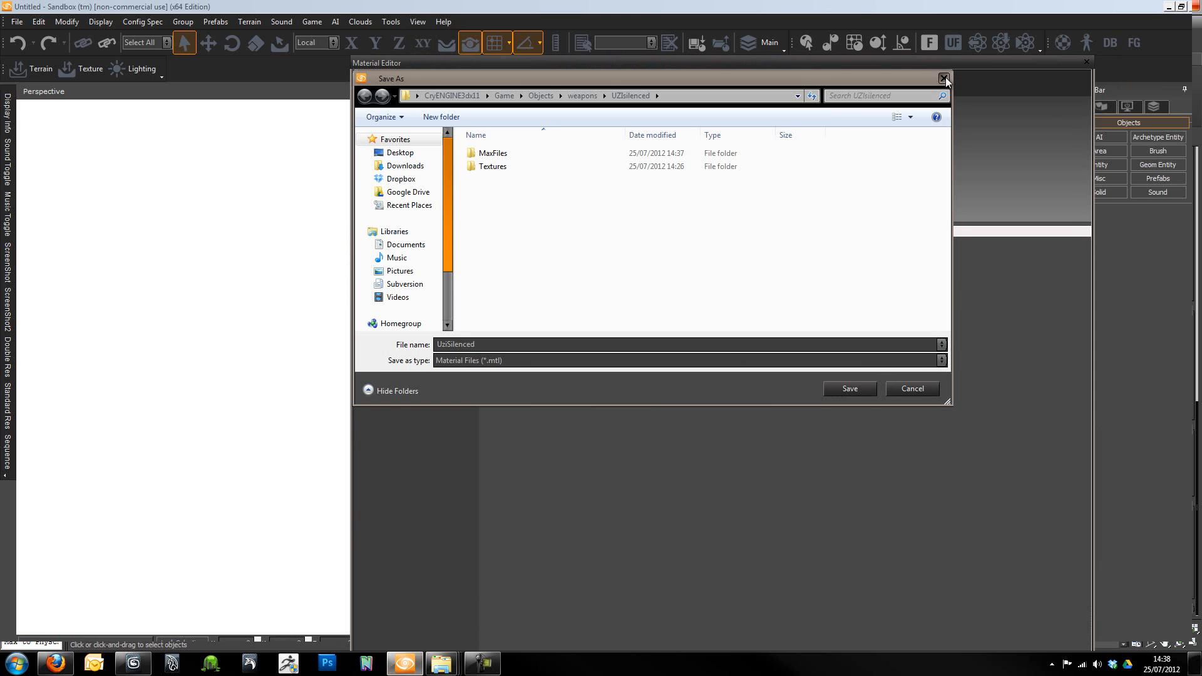
{"action": "left_click", "coordinate": [944, 77]}
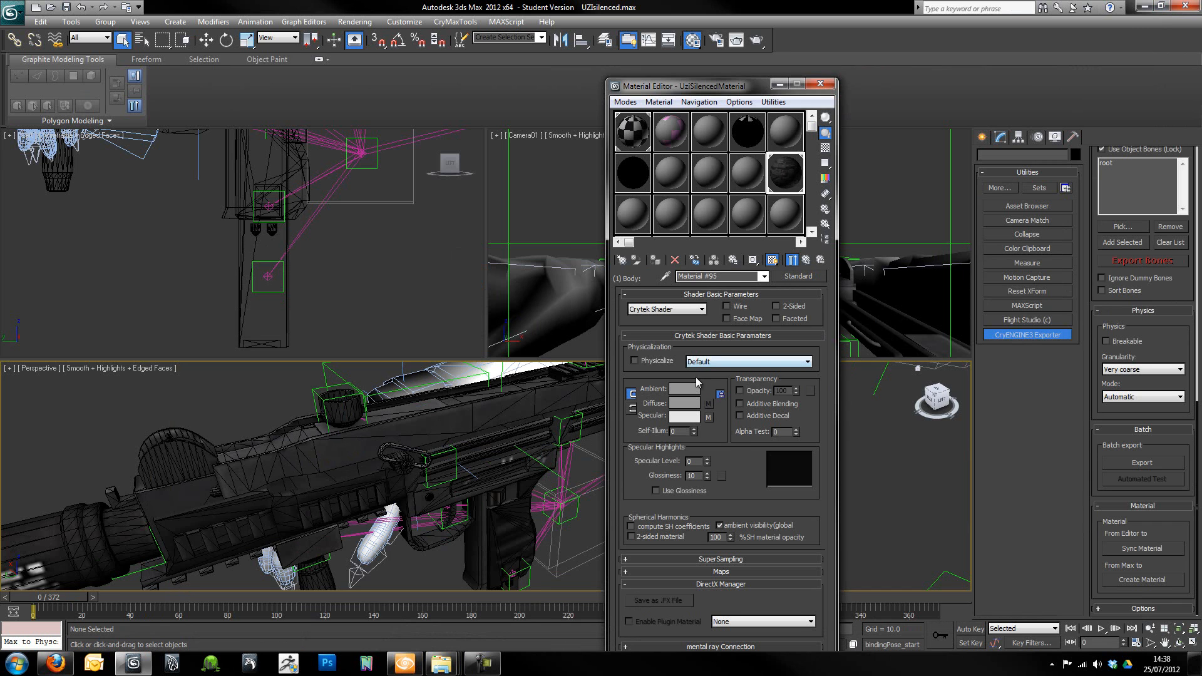
- Create the engine material from the parent multi-material and save it as UziSilencedMaterial.mtl
{"action": "left_click", "coordinate": [809, 260]}
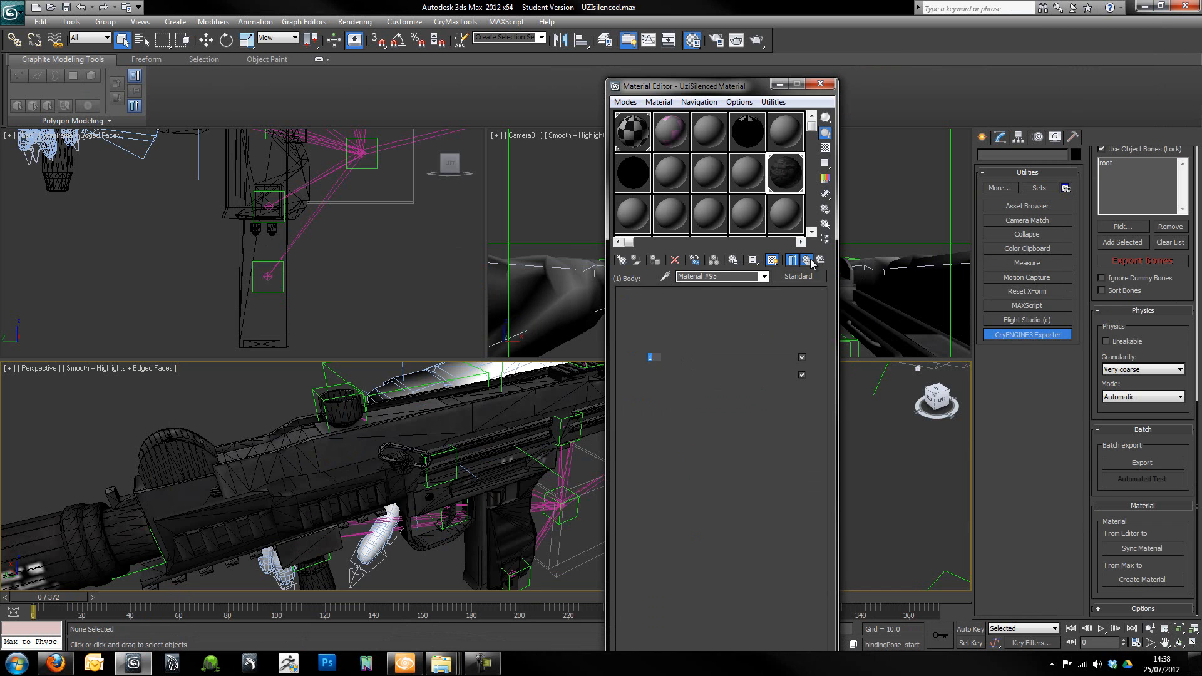
{"action": "left_click", "coordinate": [797, 275]}
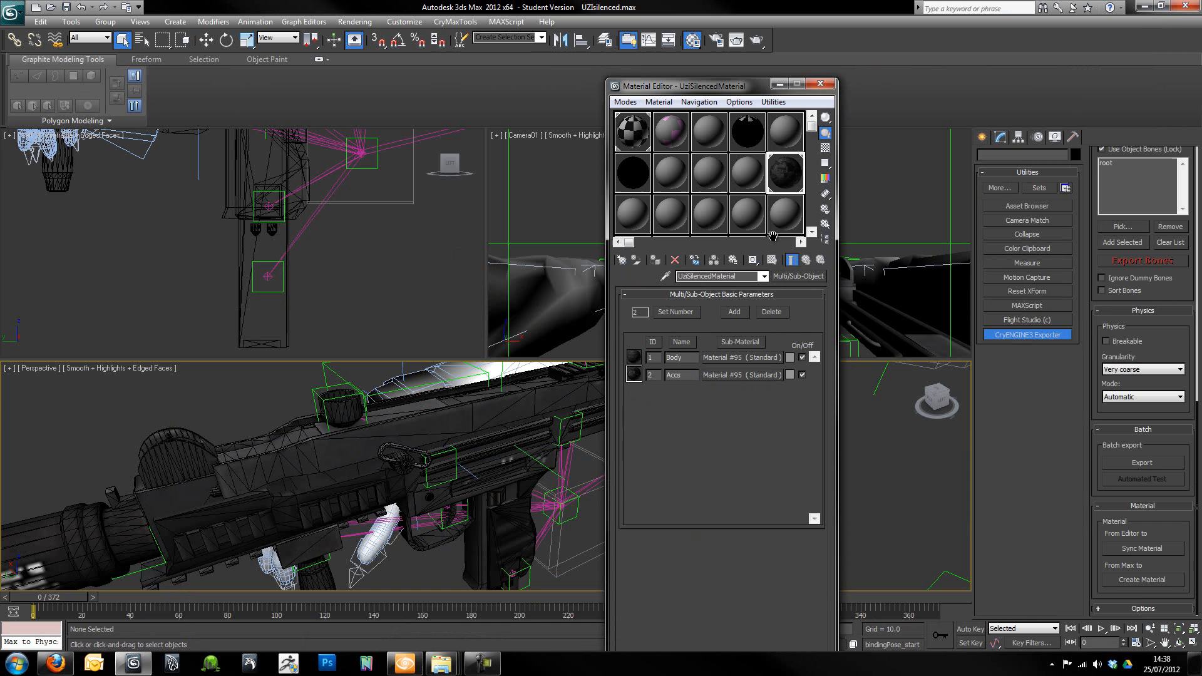
{"action": "mouse_move", "coordinate": [715, 289]}
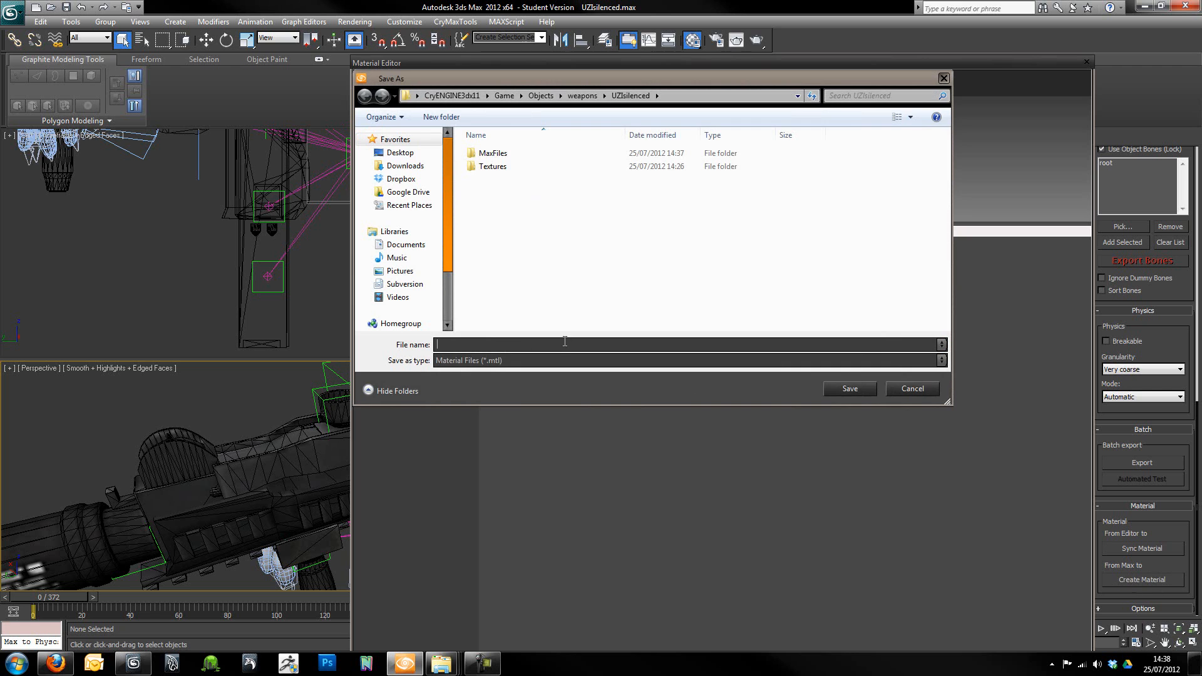
{"action": "type", "text": "UziSilencedMaterial"}
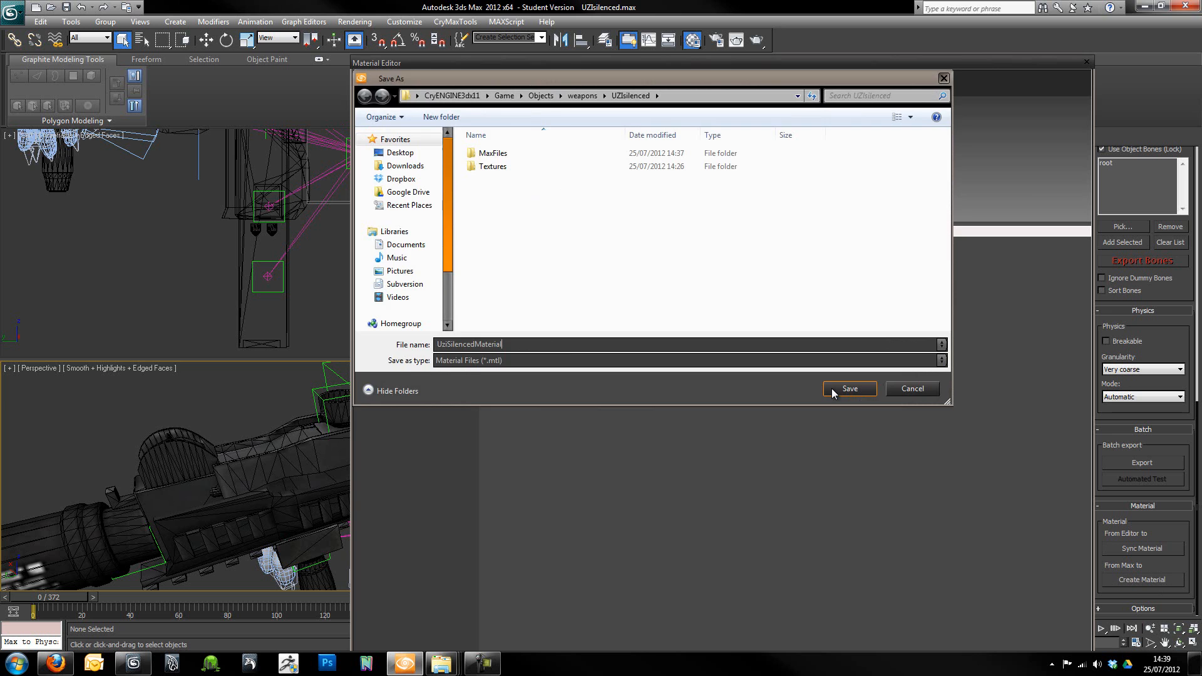
{"action": "left_click", "coordinate": [849, 388]}
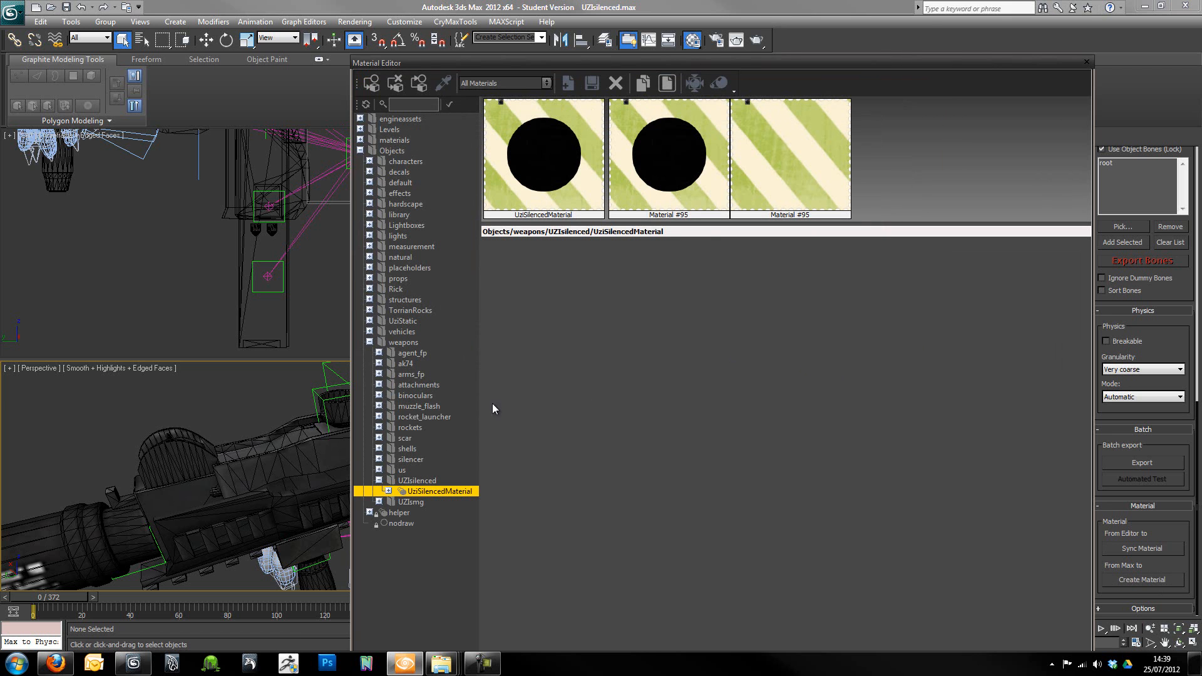
- Expand UziSilencedMaterial in the Sandbox Material Editor and check sub-material 2's textures
{"action": "left_click", "coordinate": [791, 156]}
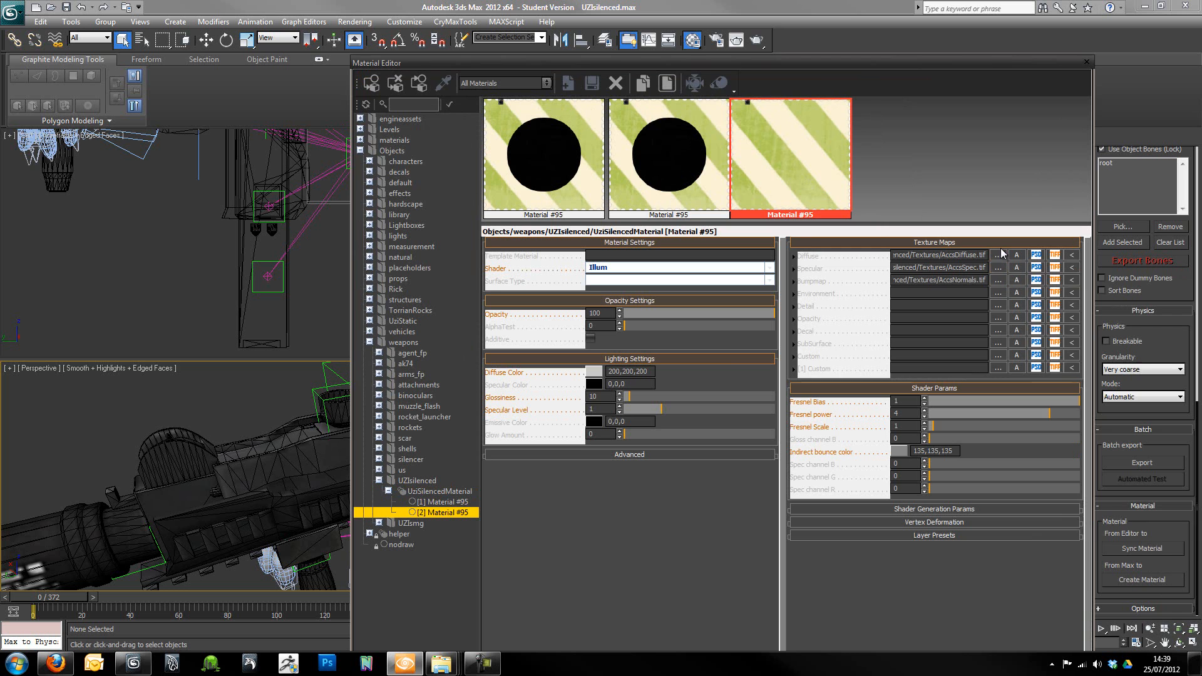
{"action": "left_click", "coordinate": [442, 501]}
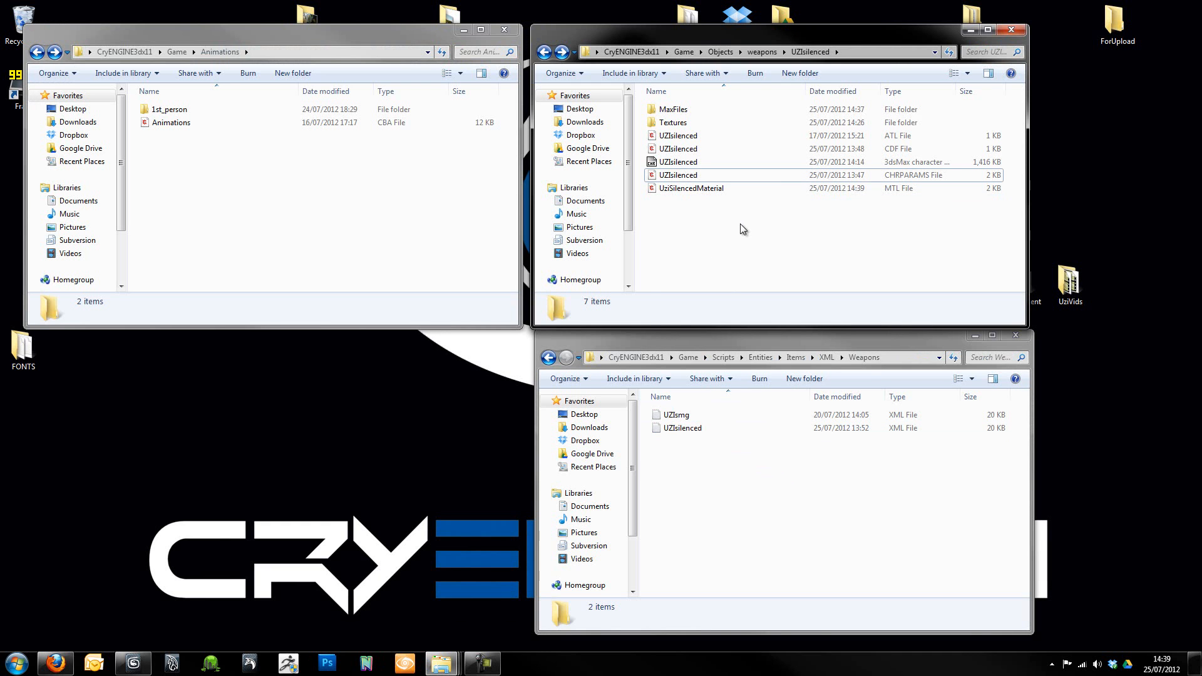
- Point UZIsilenced.cdf's Material at Objects/weapons/UZIsilenced/UziSilencedMaterial, save and close ConTEXT
{"action": "left_click", "coordinate": [677, 149]}
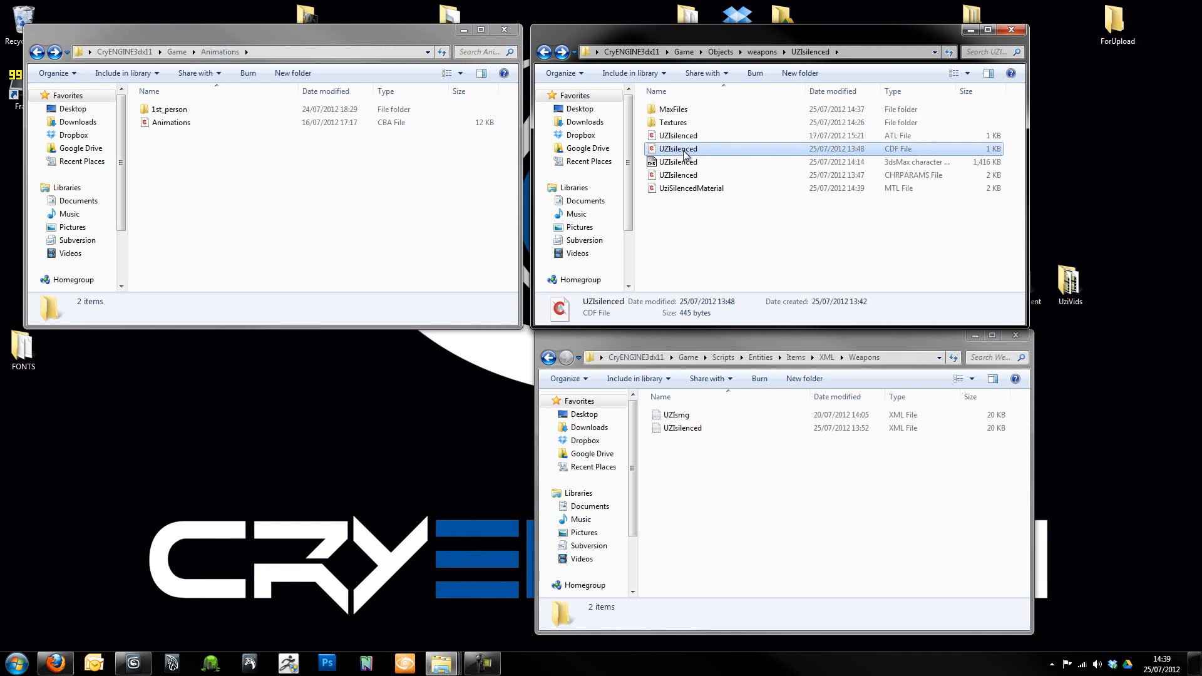
{"action": "double_click", "coordinate": [677, 149]}
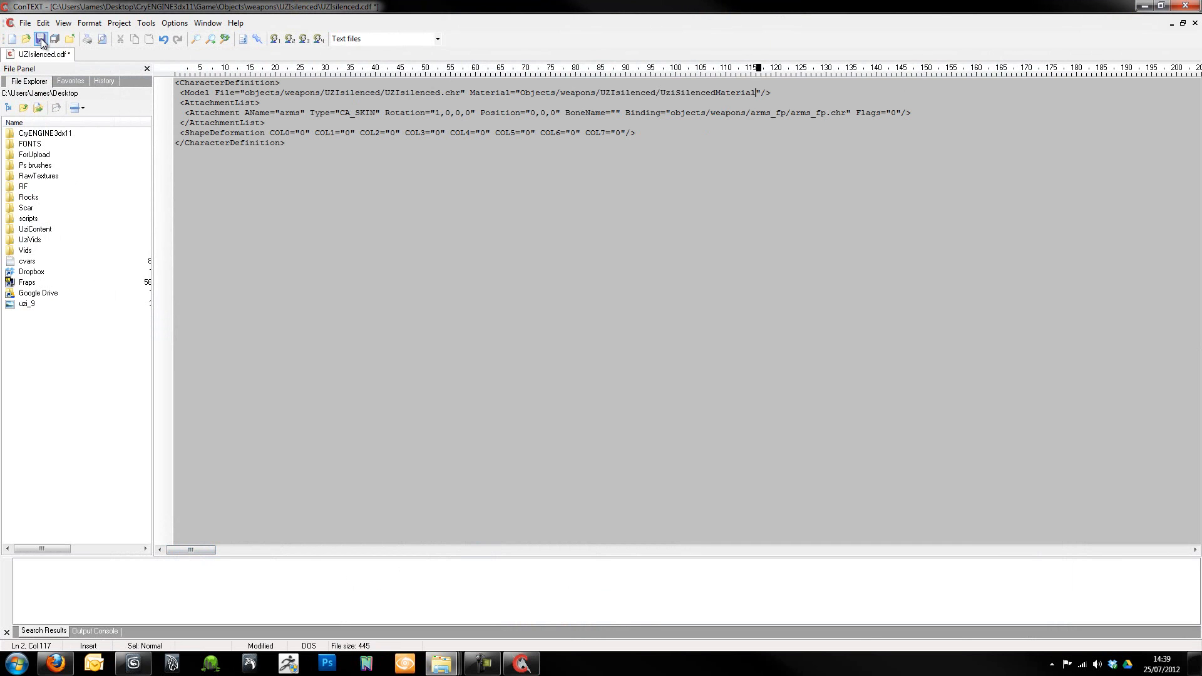
{"action": "left_click", "coordinate": [40, 39]}
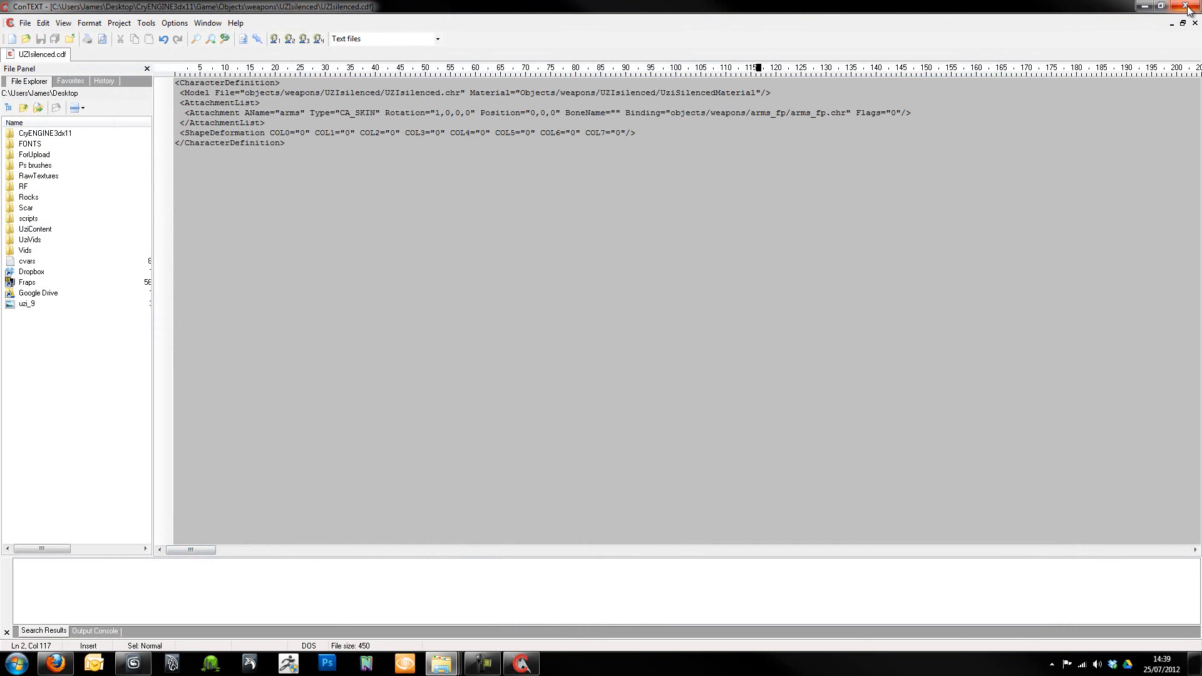
{"action": "mouse_move", "coordinate": [1191, 9]}
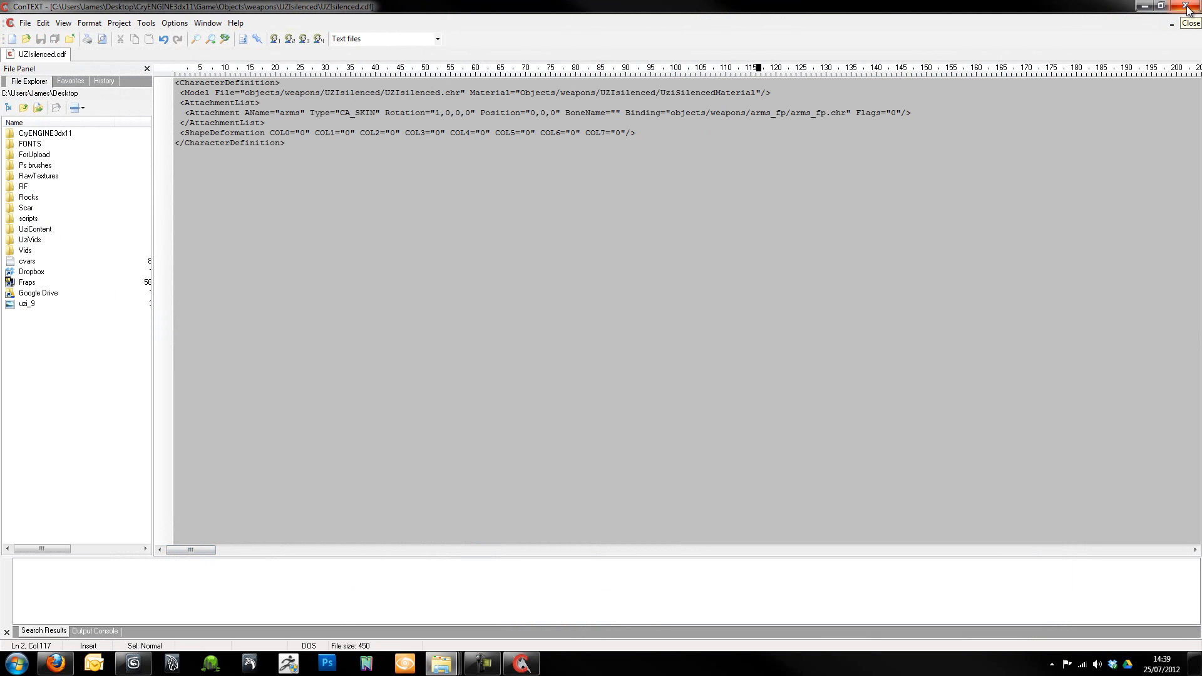
{"action": "left_click", "coordinate": [1193, 7]}
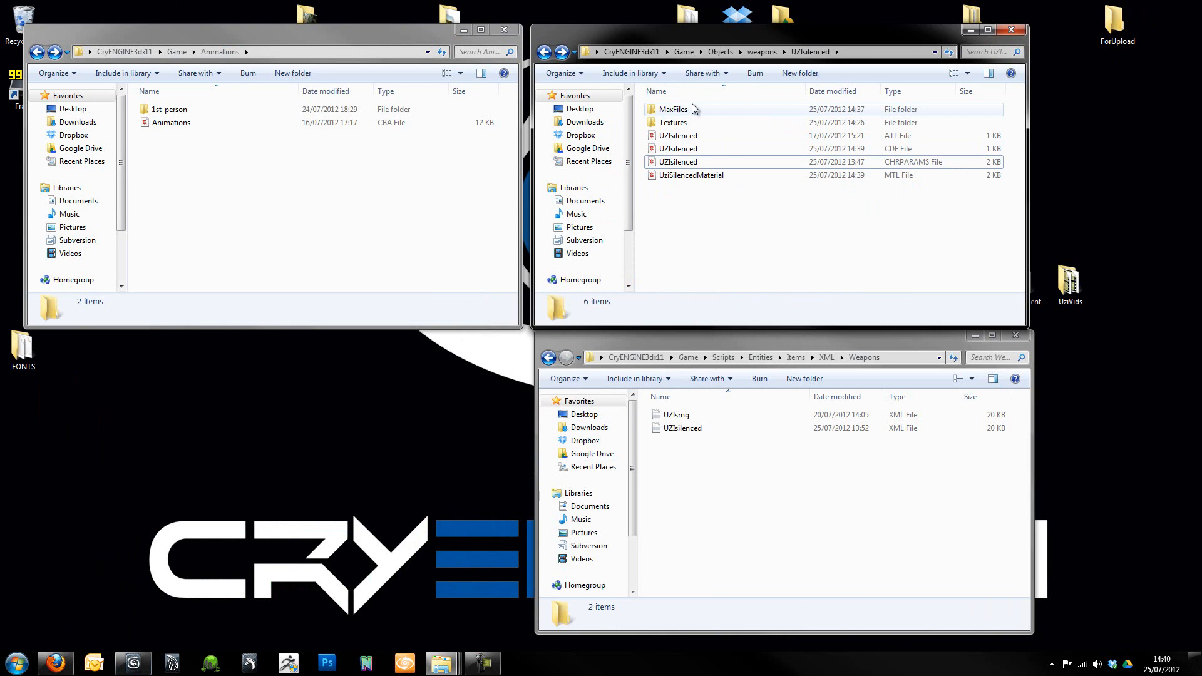
- Move UZIsilenced.chr from MaxFiles into the UZIsilenced folder and relaunch the CryENGINE editor
{"action": "left_click", "coordinate": [673, 109]}
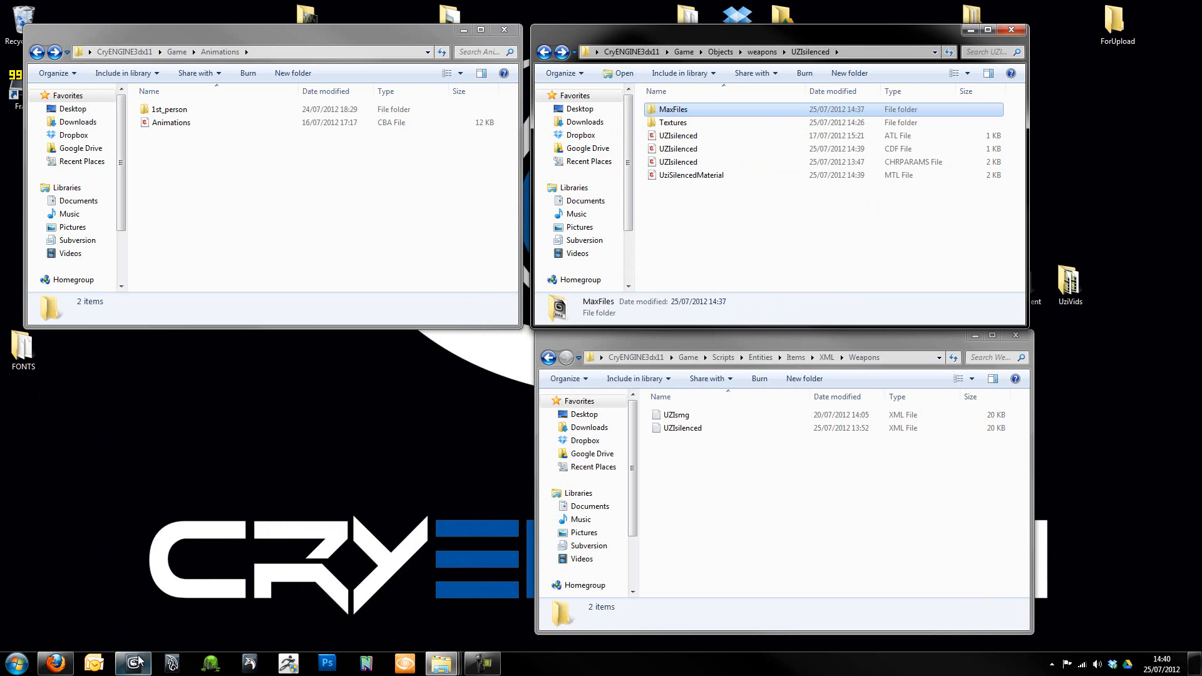
{"action": "left_click", "coordinate": [131, 664]}
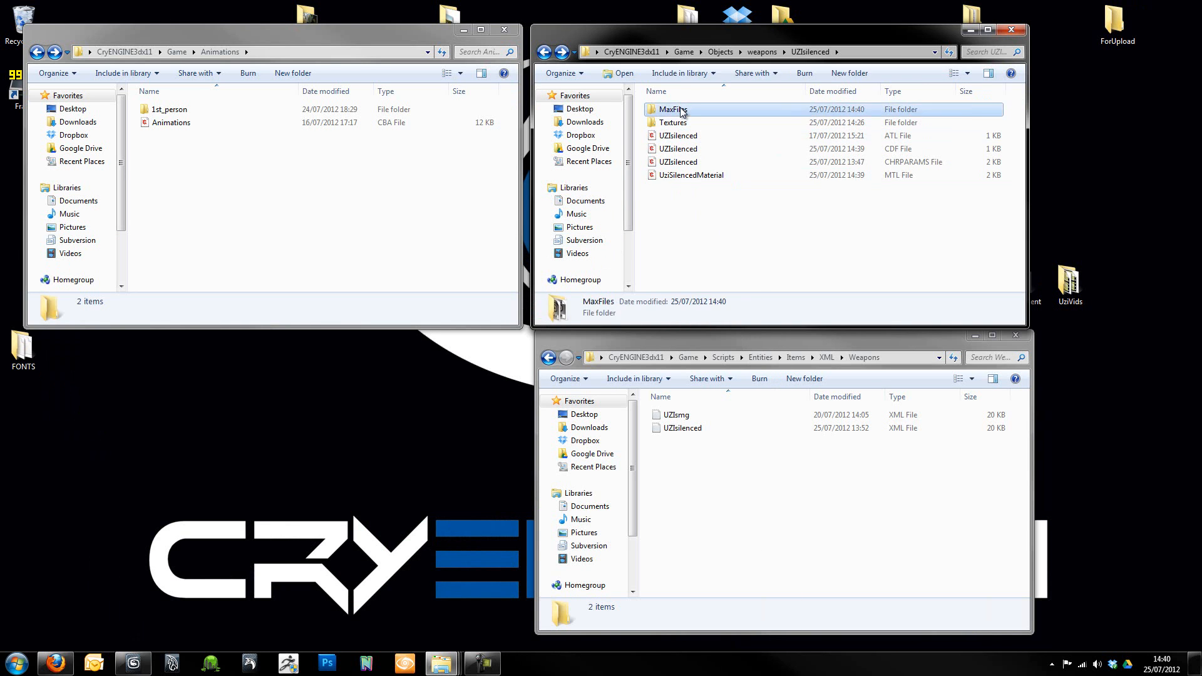
{"action": "double_click", "coordinate": [670, 109]}
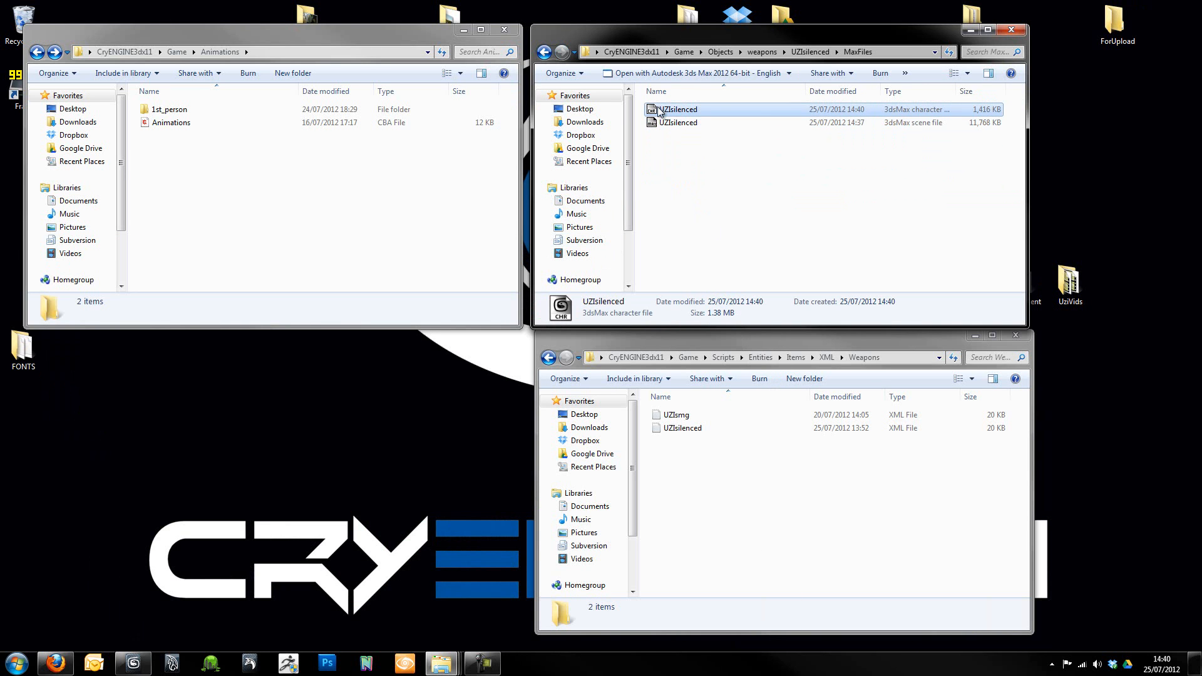
{"action": "right_click", "coordinate": [677, 109]}
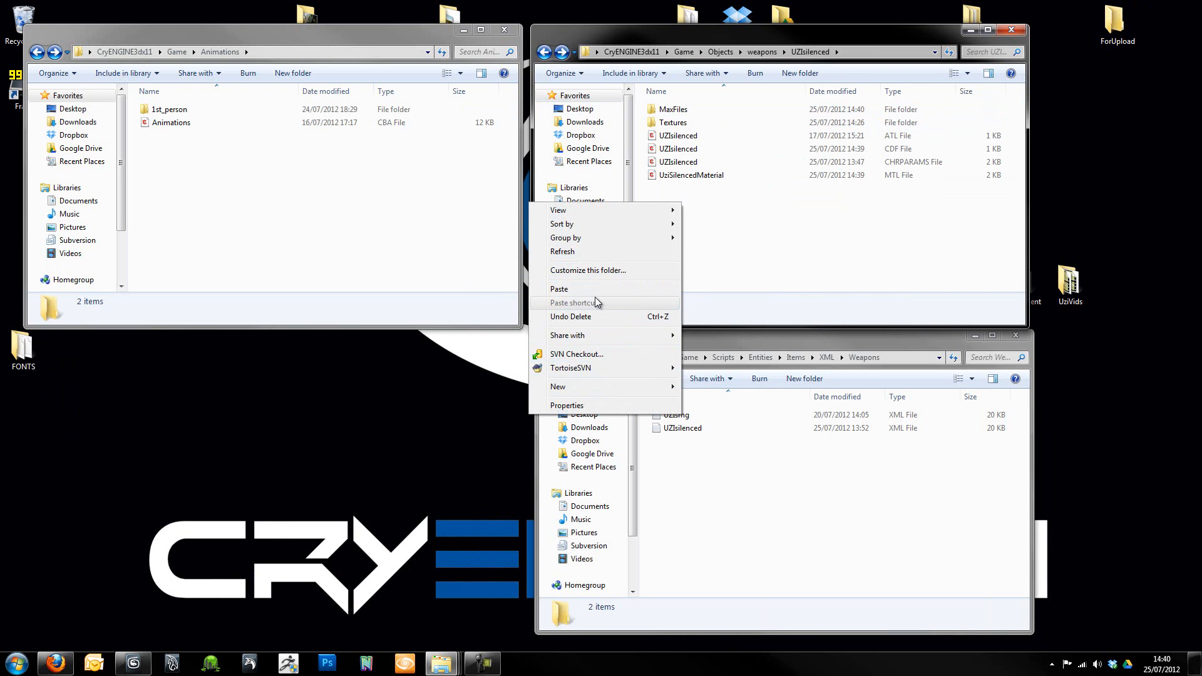
{"action": "left_click", "coordinate": [559, 288]}
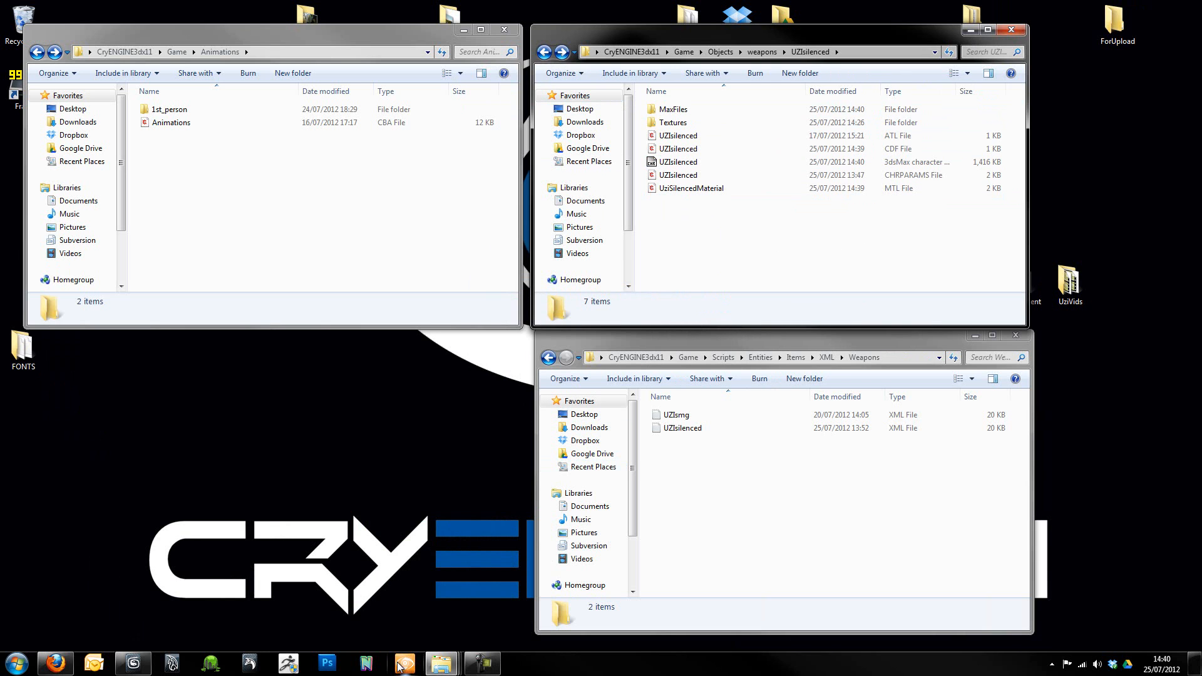
{"action": "left_click", "coordinate": [405, 663]}
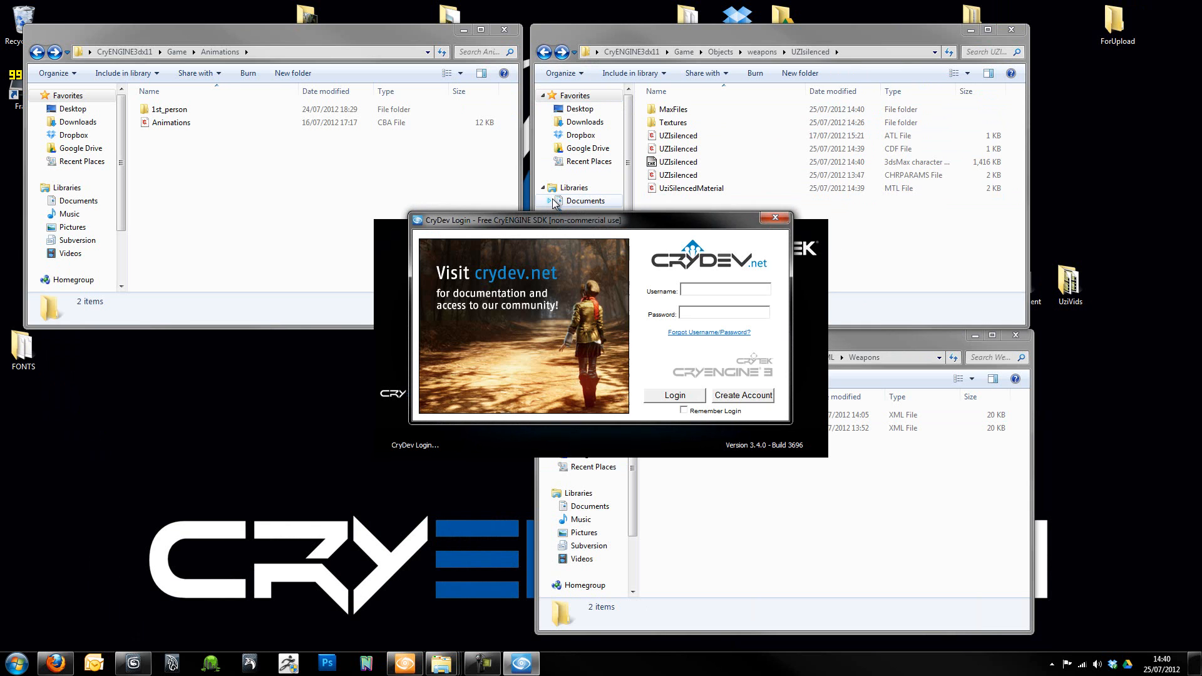
- Log in to CryDev with username 'theone' so Sandbox opens an empty untitled level
{"action": "left_click", "coordinate": [725, 289]}
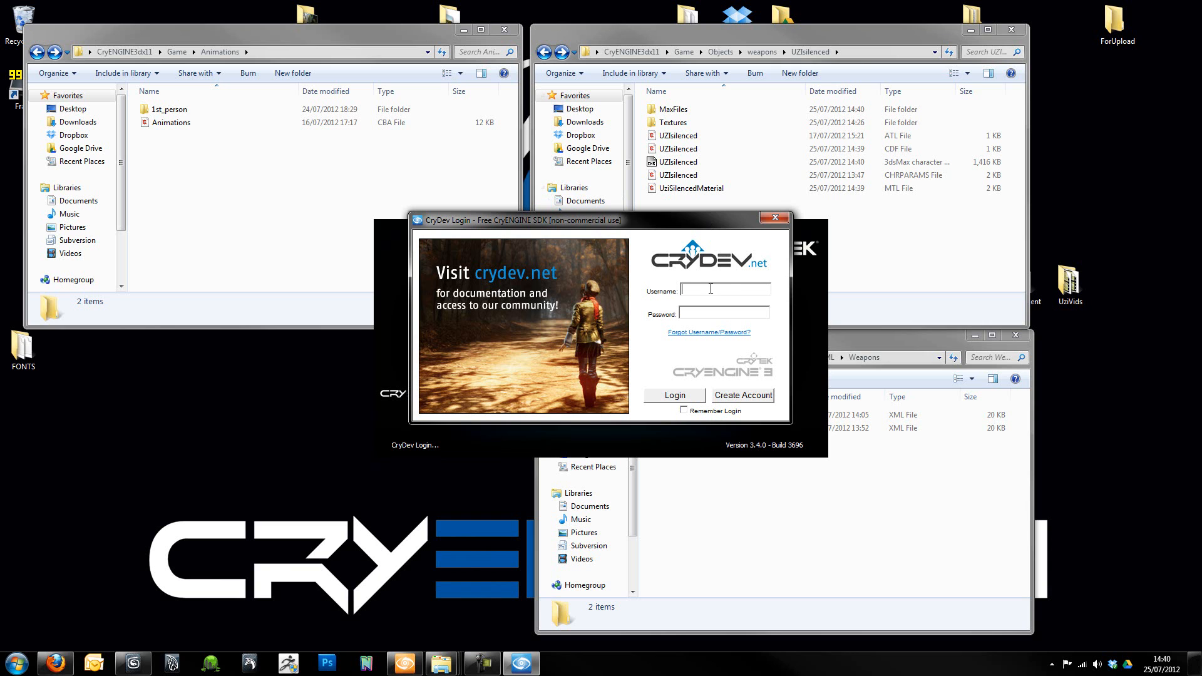
{"action": "type", "text": "theonebutcher"}
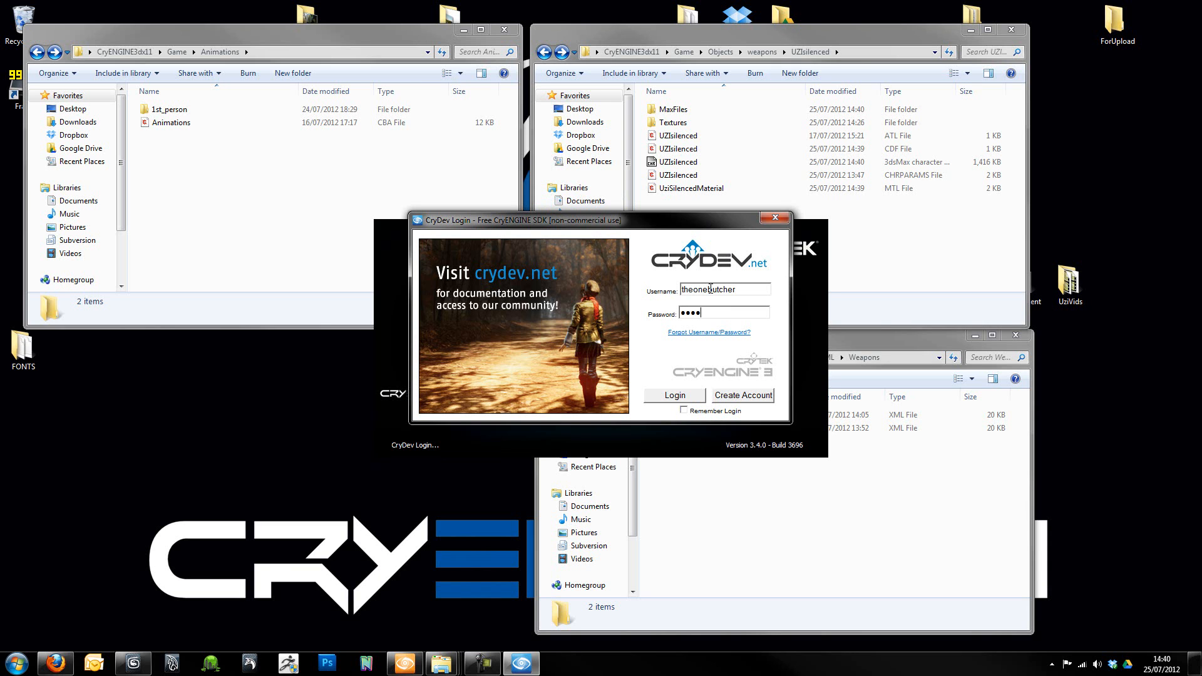
{"action": "key", "text": "backspace"}
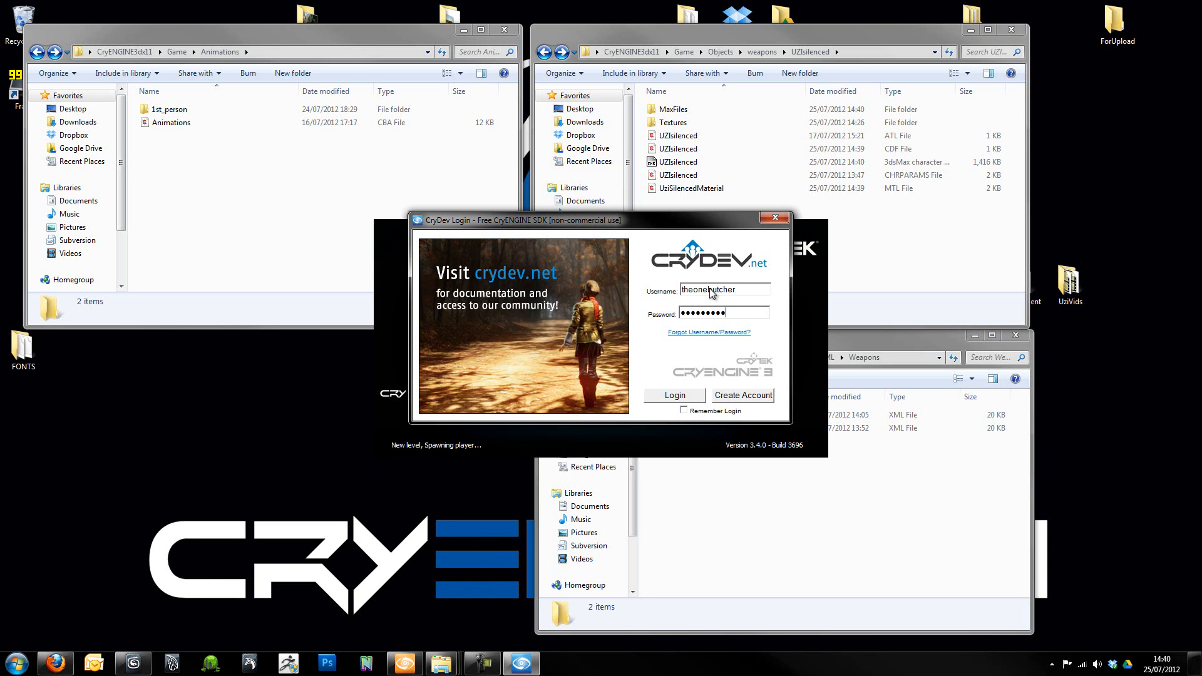
{"action": "left_click", "coordinate": [673, 395]}
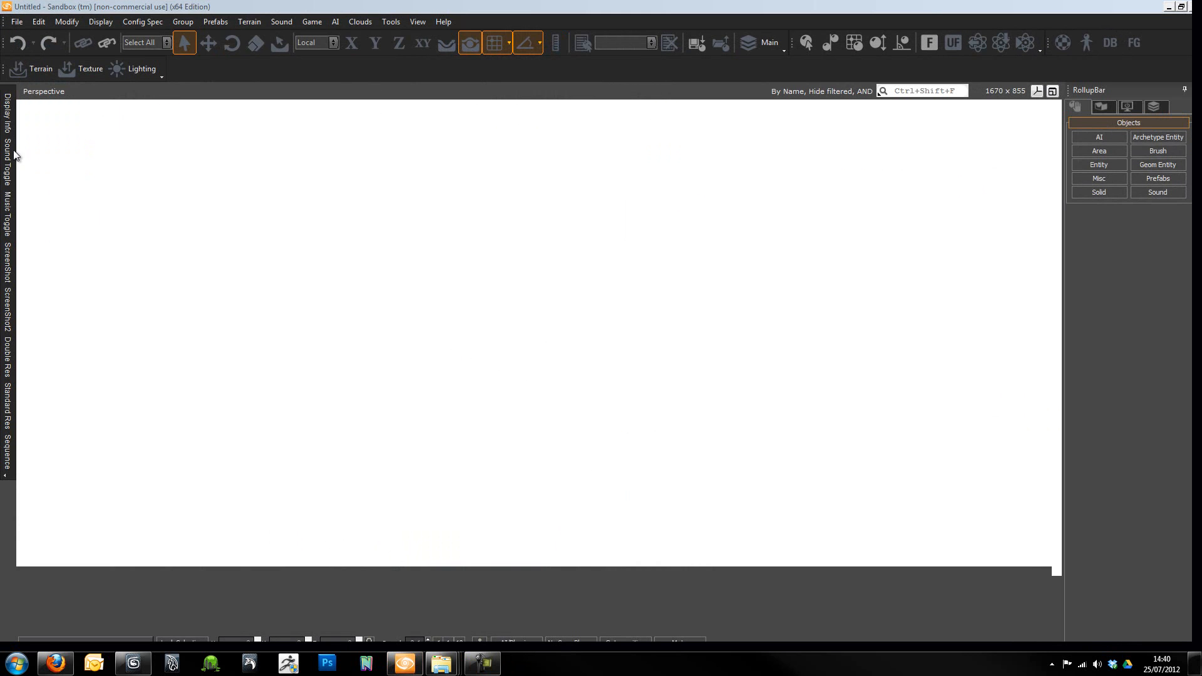
- Choose the level entry from the File menu to begin loading it into the editor
{"action": "left_click", "coordinate": [15, 21]}
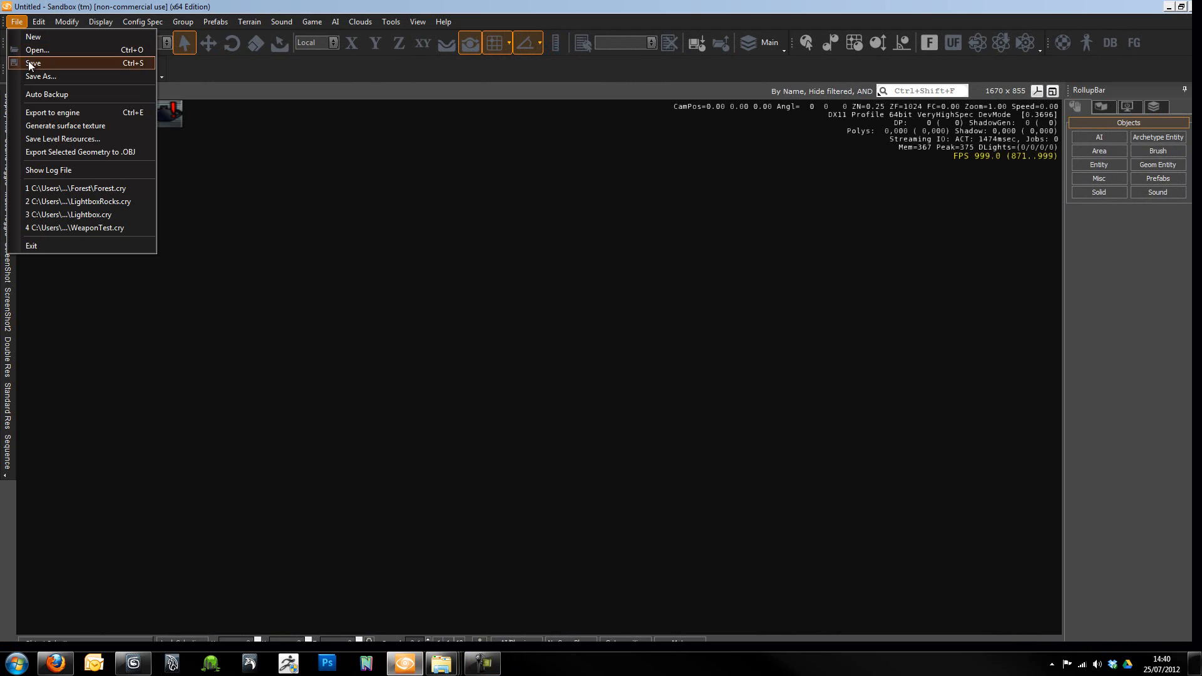
{"action": "left_click", "coordinate": [37, 50]}
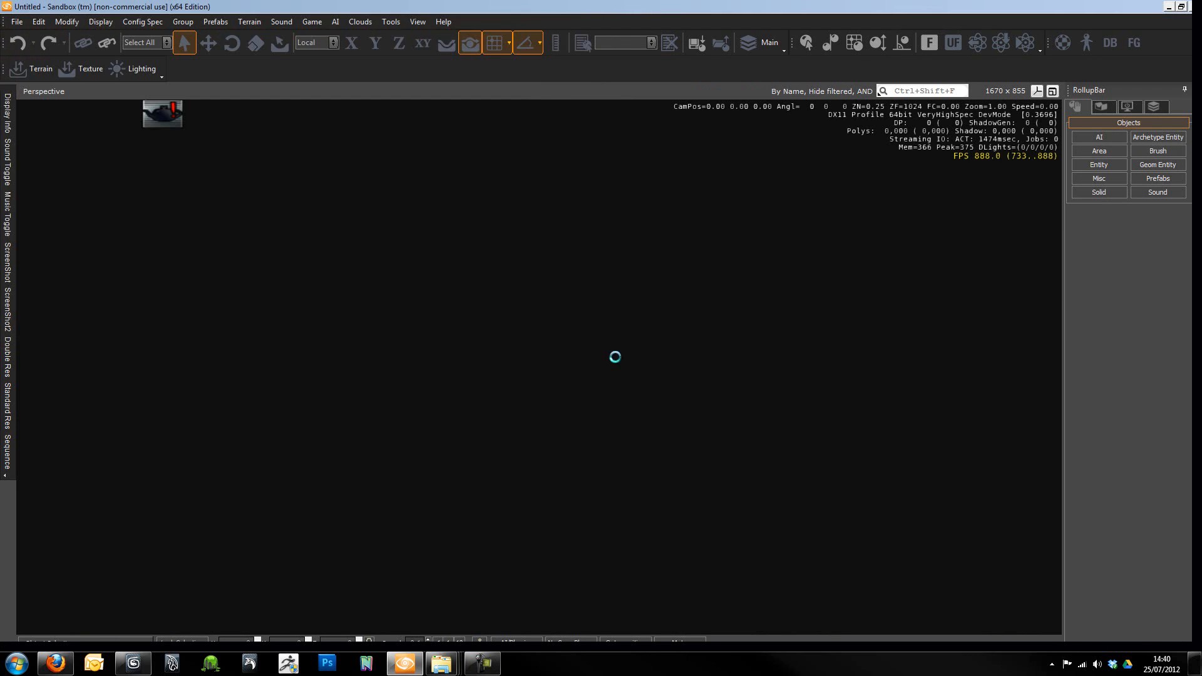
{"action": "mouse_move", "coordinate": [716, 414]}
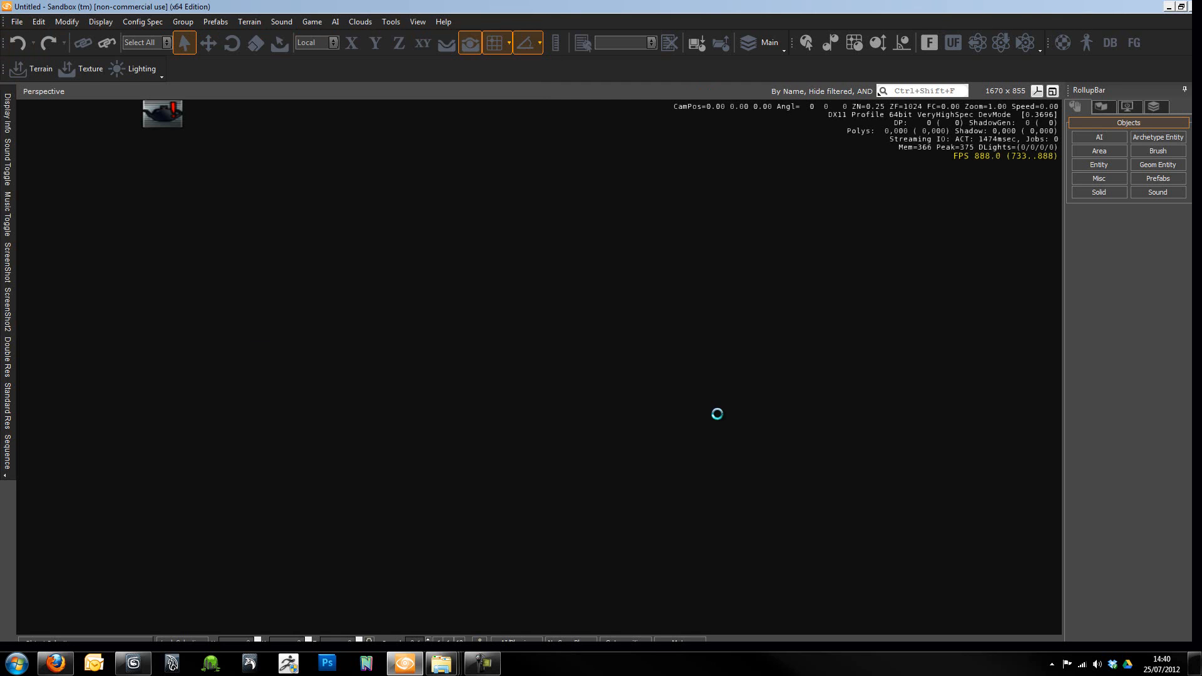